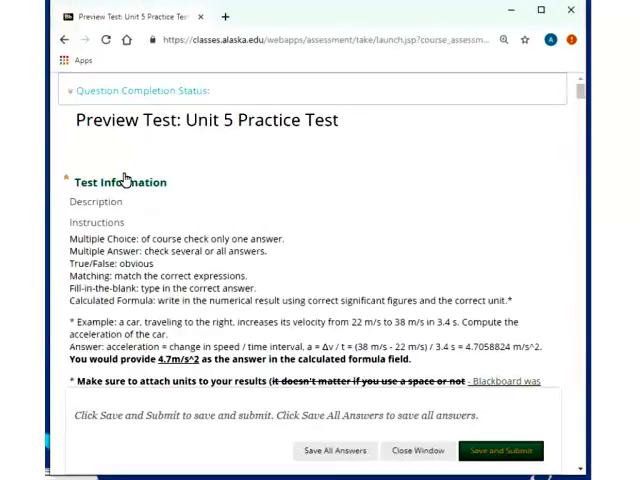
{"action": "mouse_move", "coordinate": [568, 129]}
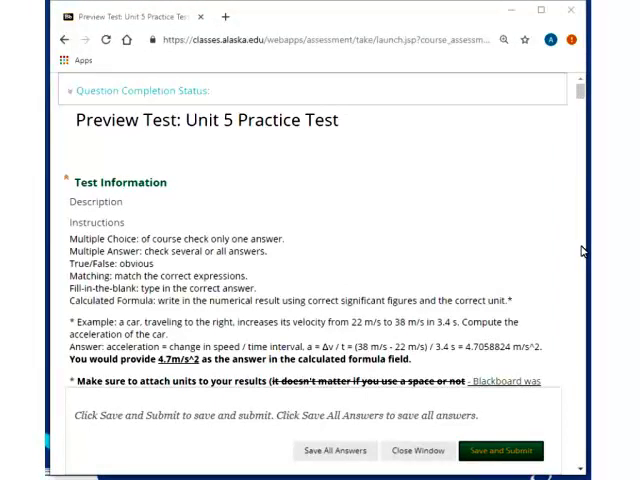
Scroll past the test instructions and select 'web.' for Question 1.
{"action": "scroll", "scroll_direction": "down", "scroll_amount": 3}
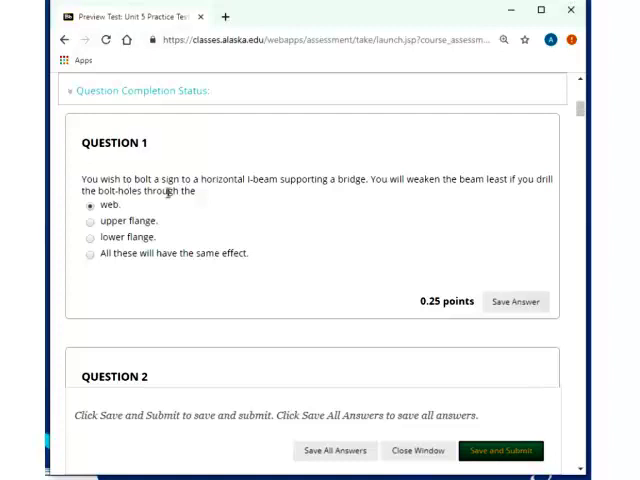
{"action": "mouse_move", "coordinate": [204, 193]}
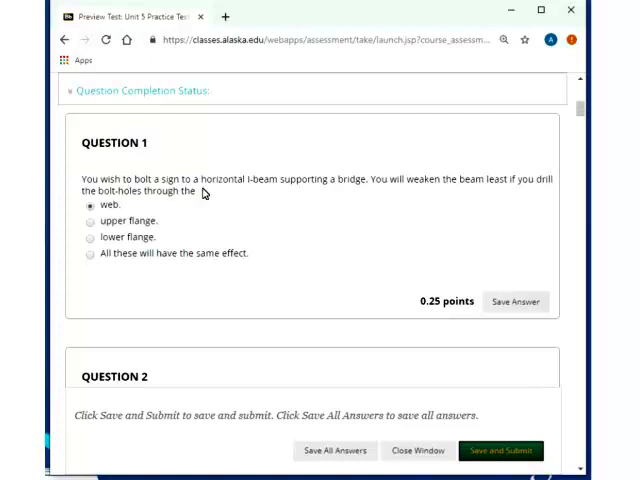
{"action": "mouse_move", "coordinate": [92, 227]}
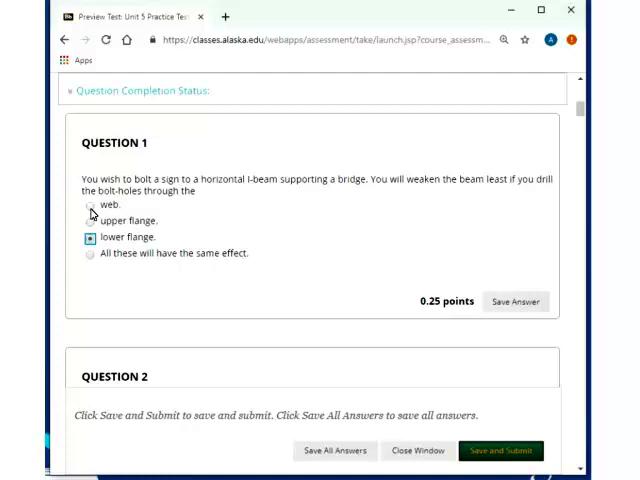
{"action": "left_click", "coordinate": [89, 204]}
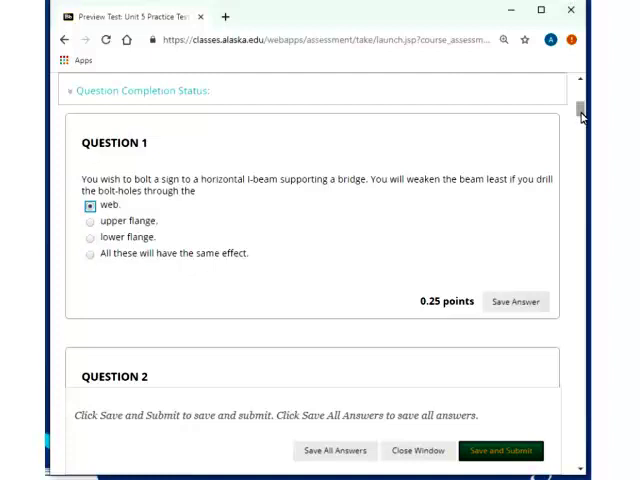
Scroll to the Million Dollar Coin question and highlight its mass and 3 cm thickness.
{"action": "scroll", "scroll_direction": "down", "scroll_amount": 3}
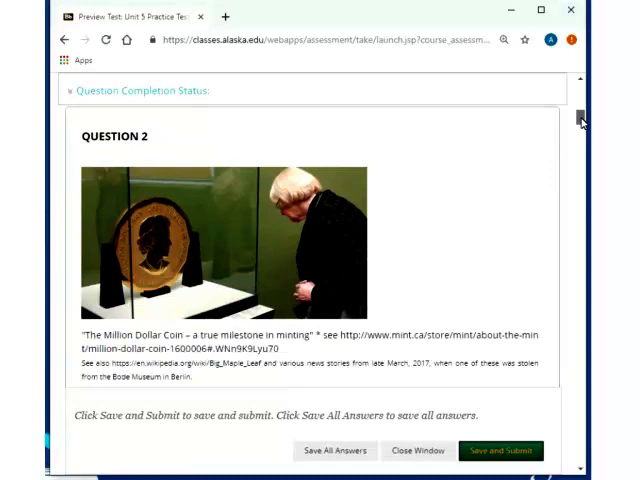
{"action": "scroll", "scroll_direction": "down", "scroll_amount": 3}
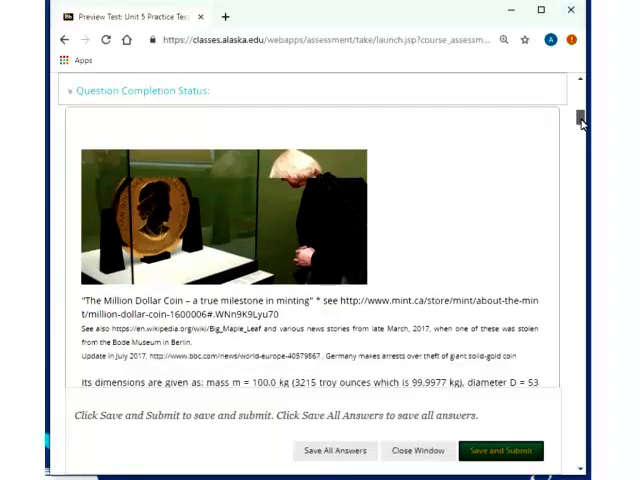
{"action": "scroll", "scroll_direction": "down", "scroll_amount": 3}
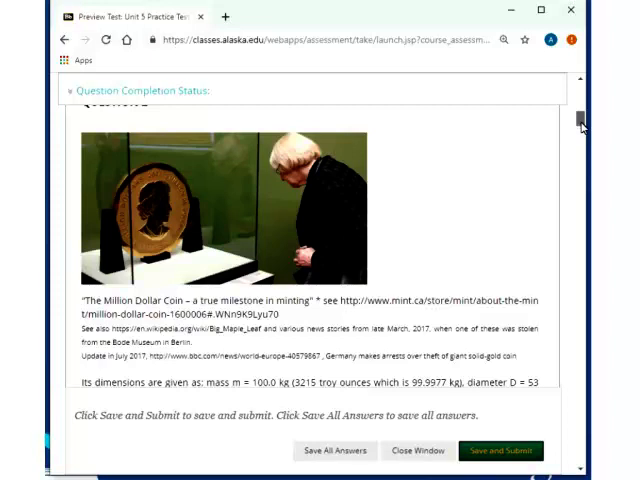
{"action": "scroll", "scroll_direction": "down", "scroll_amount": 3}
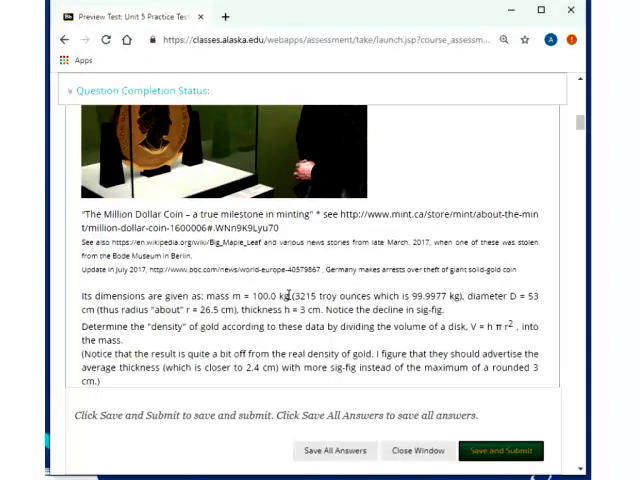
{"action": "double_click", "coordinate": [267, 296]}
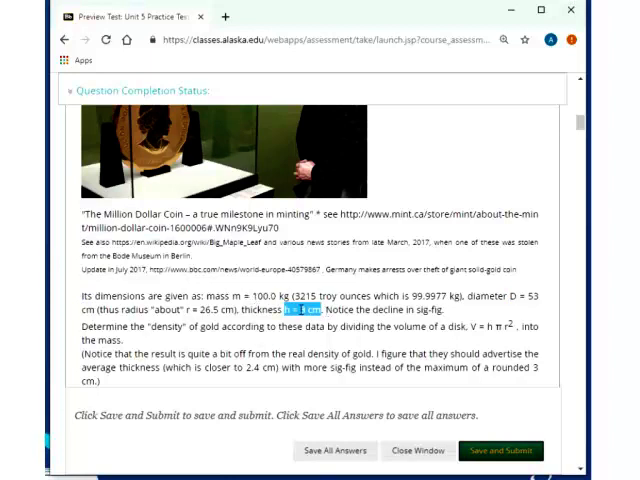
{"action": "double_click", "coordinate": [265, 297]}
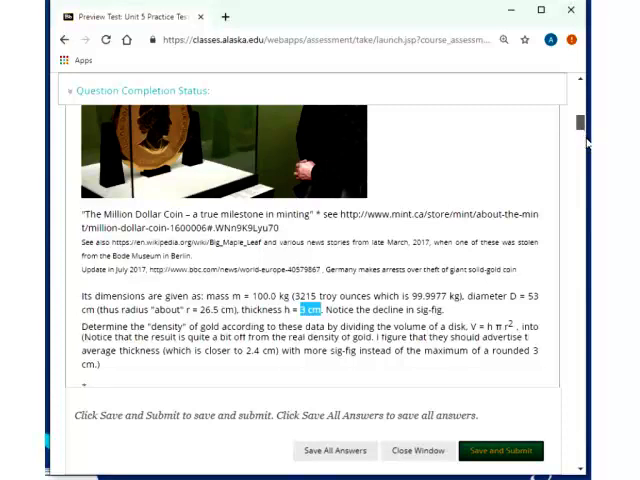
Highlight the coin's 100.0 kg mass and scroll on past Question 2.
{"action": "scroll", "scroll_direction": "down", "scroll_amount": 3}
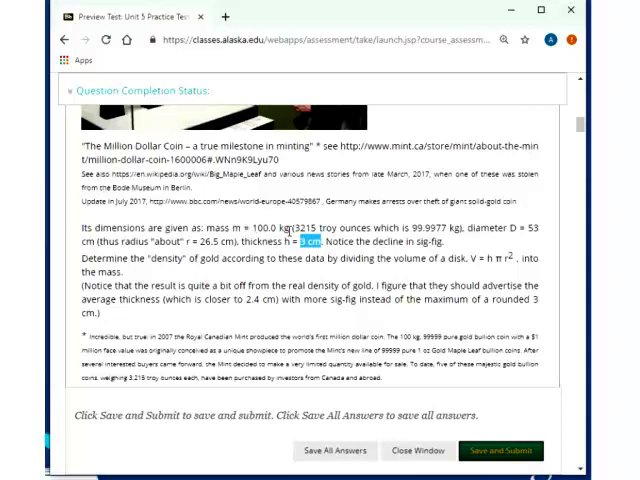
{"action": "double_click", "coordinate": [270, 227]}
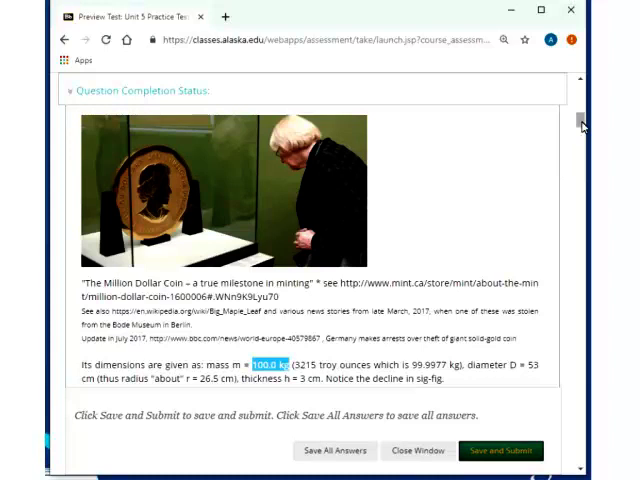
{"action": "scroll", "scroll_direction": "down", "scroll_amount": 3}
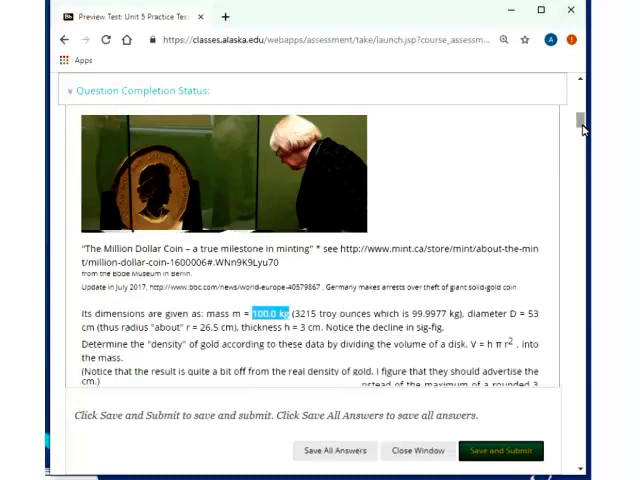
{"action": "scroll", "scroll_direction": "down", "scroll_amount": 3}
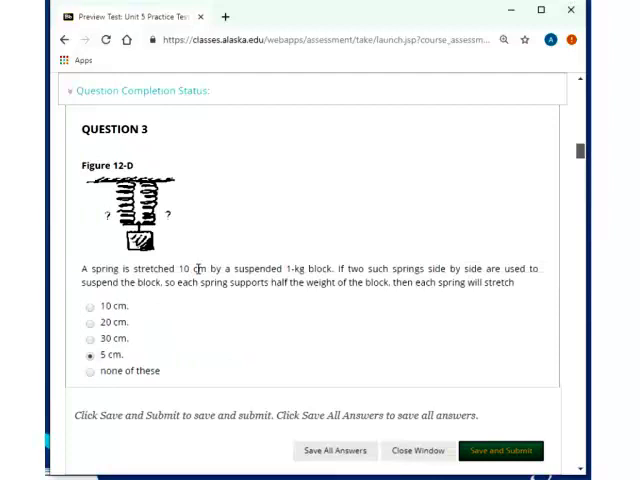
{"action": "mouse_move", "coordinate": [352, 268]}
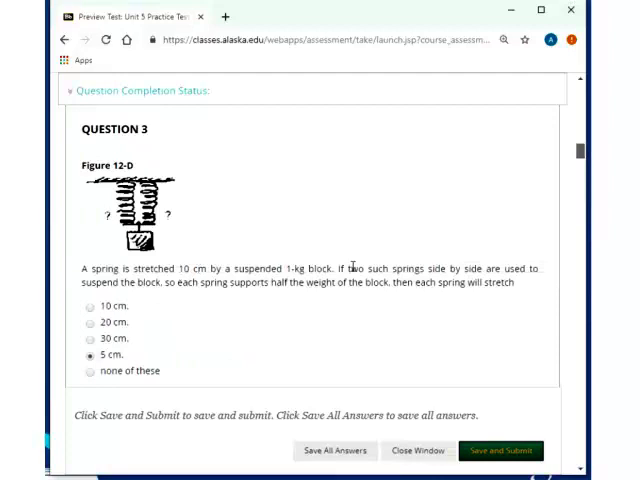
Highlight the Question 3 spring text, then select '0.001.' for the shrinking-man Question 4.
{"action": "left_click_drag", "start_coordinate": [178, 268], "coordinate": [350, 268]}
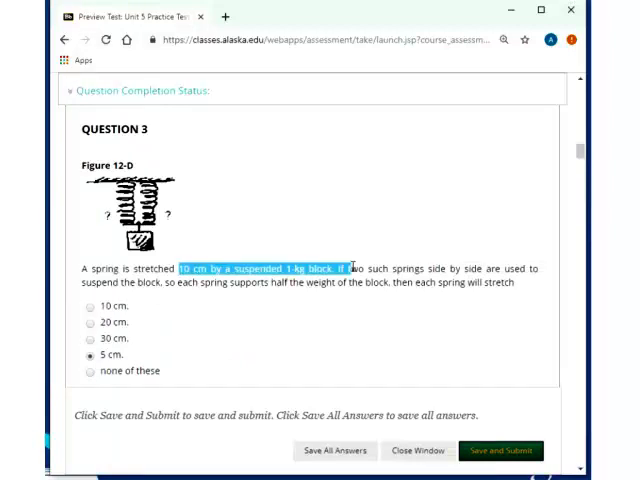
{"action": "left_click_drag", "start_coordinate": [175, 268], "coordinate": [515, 282]}
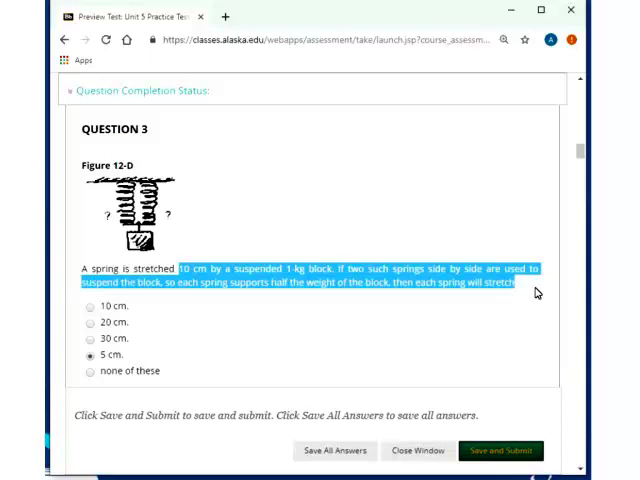
{"action": "mouse_move", "coordinate": [585, 152]}
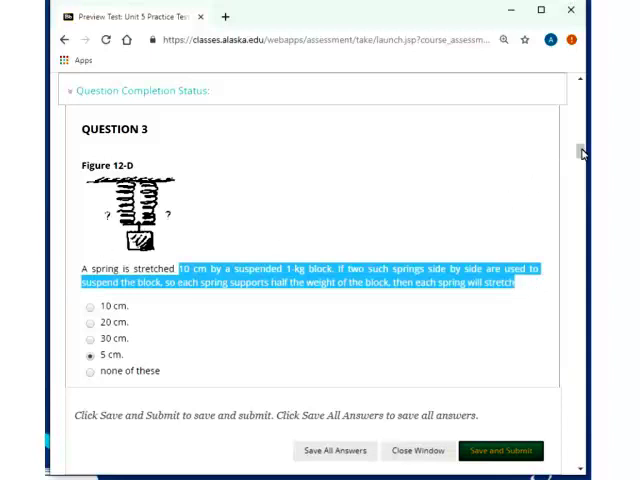
{"action": "scroll", "scroll_direction": "down", "scroll_amount": 3}
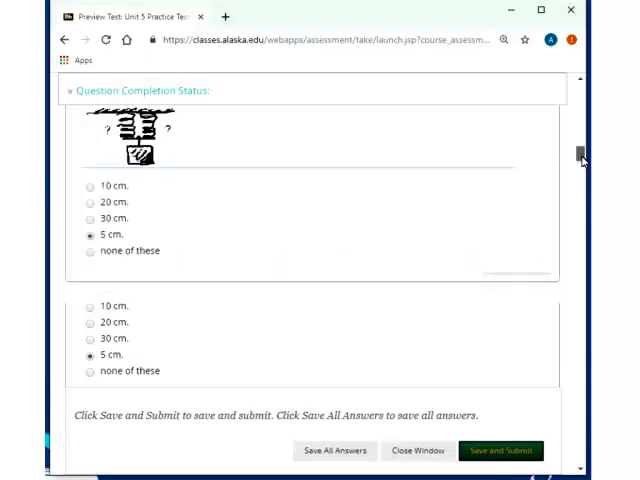
{"action": "scroll", "scroll_direction": "down", "scroll_amount": 3}
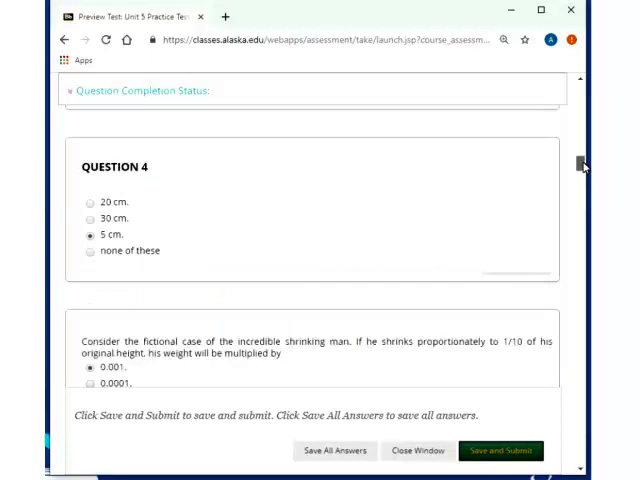
{"action": "scroll", "scroll_direction": "down", "scroll_amount": 3}
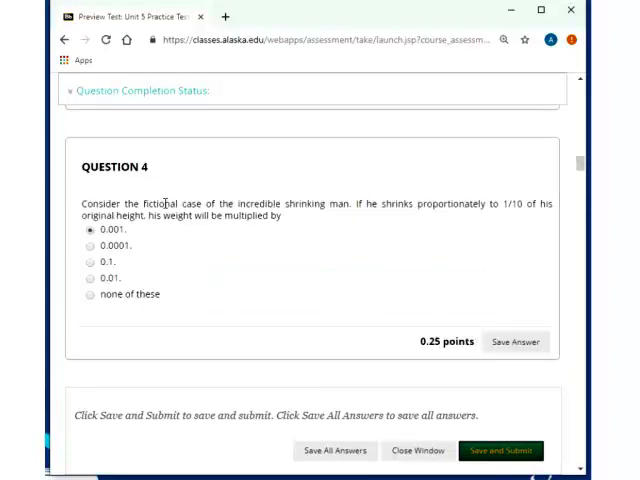
{"action": "mouse_move", "coordinate": [450, 198]}
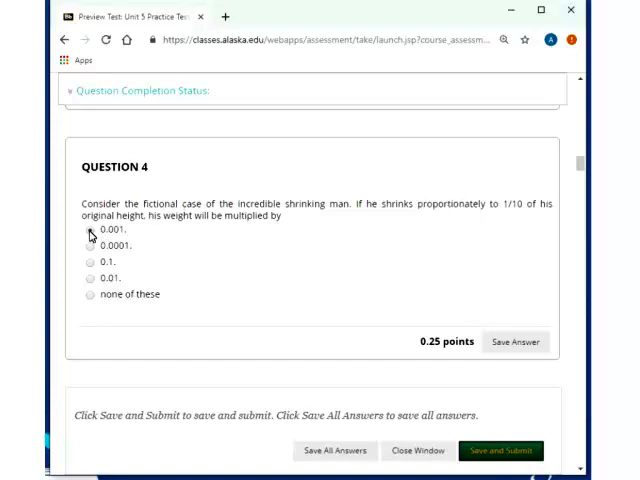
{"action": "left_click", "coordinate": [90, 229]}
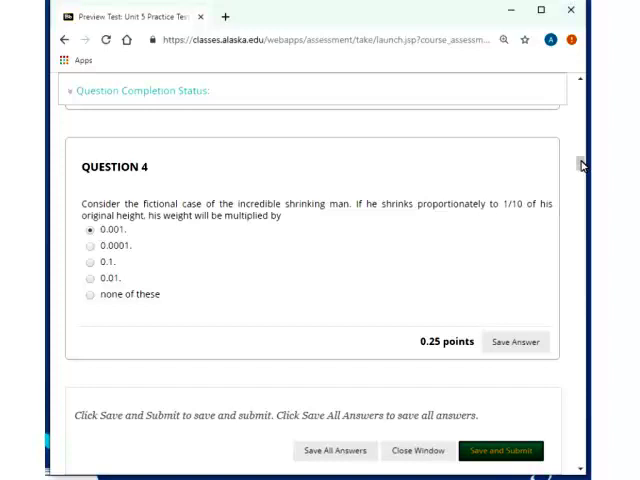
{"action": "scroll", "scroll_direction": "down", "scroll_amount": 3}
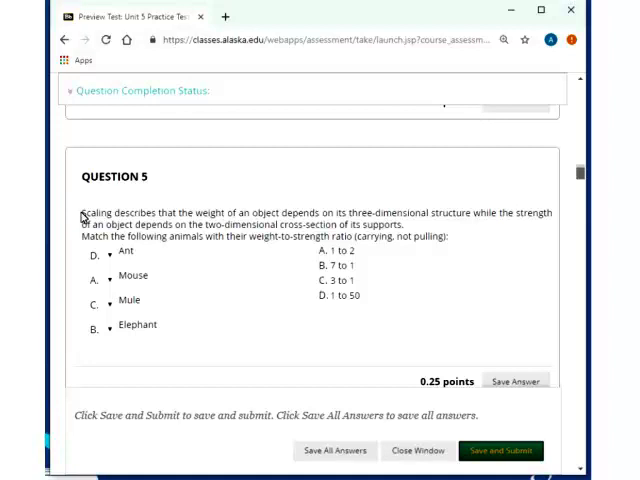
{"action": "left_click_drag", "start_coordinate": [80, 212], "coordinate": [450, 237]}
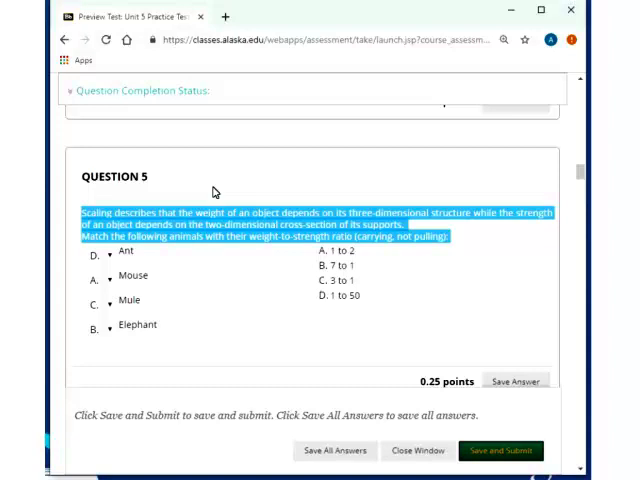
{"action": "mouse_move", "coordinate": [534, 296]}
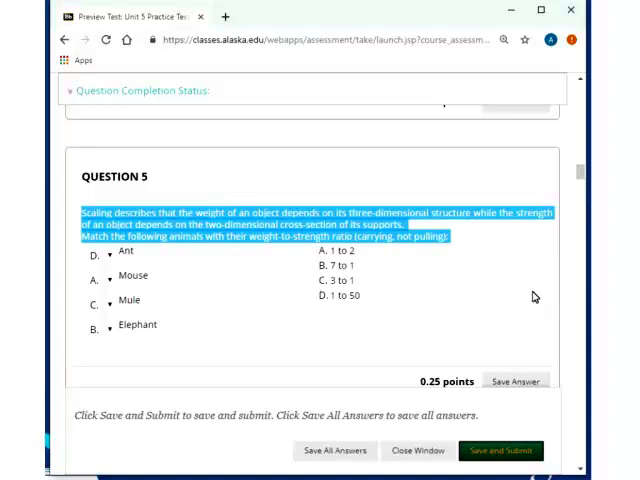
{"action": "mouse_move", "coordinate": [520, 293]}
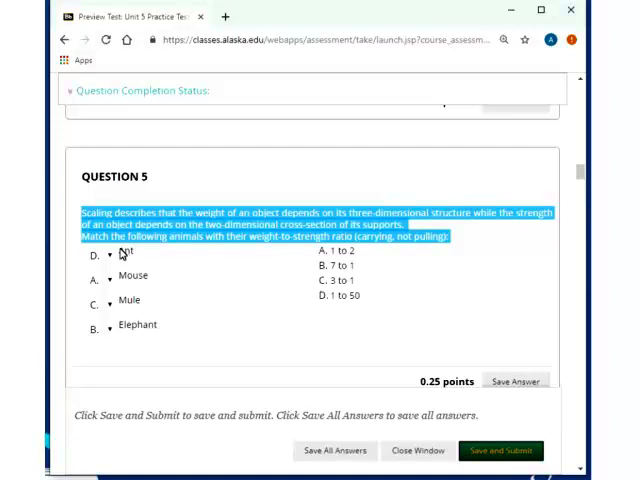
{"action": "left_click", "coordinate": [335, 300]}
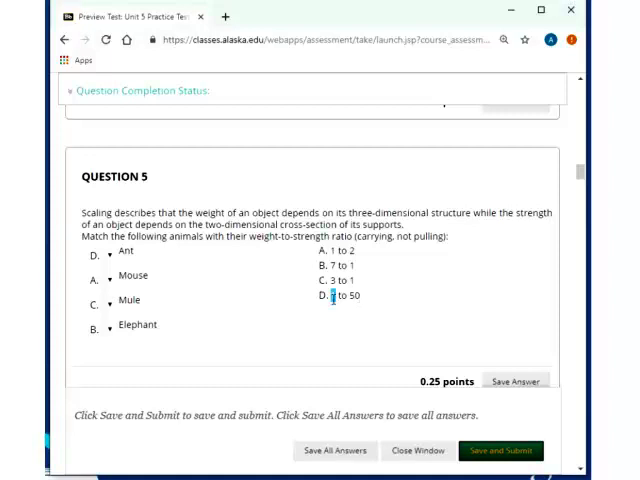
{"action": "double_click", "coordinate": [345, 297]}
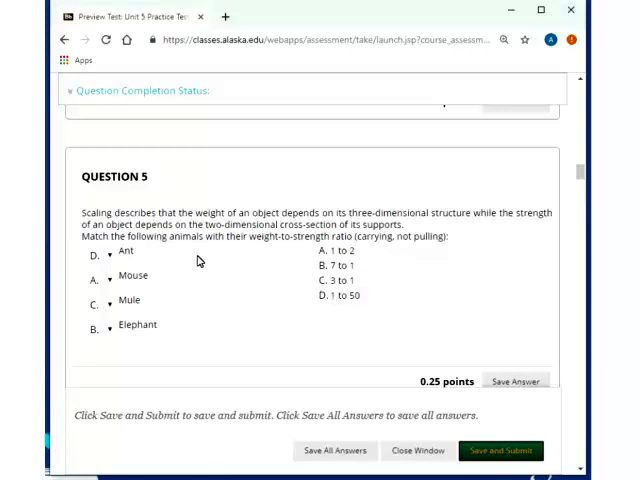
{"action": "mouse_move", "coordinate": [138, 287]}
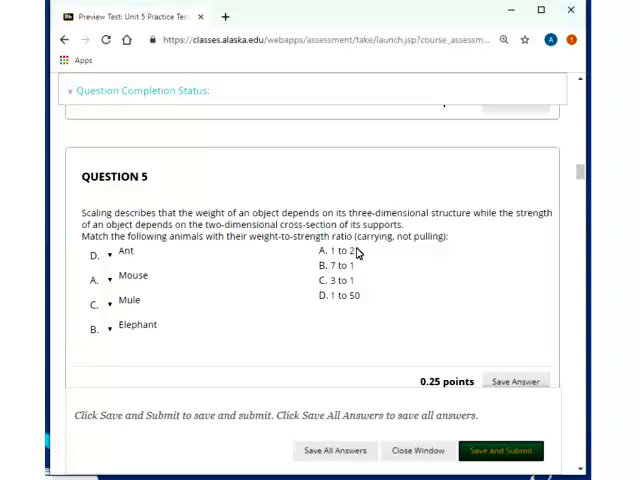
{"action": "double_click", "coordinate": [340, 250]}
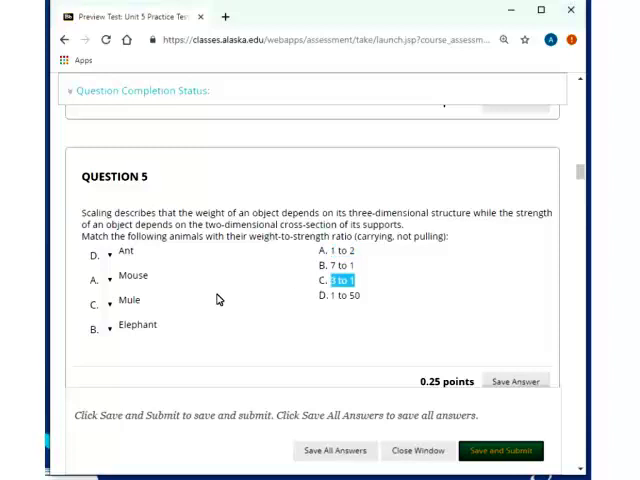
{"action": "mouse_move", "coordinate": [362, 270]}
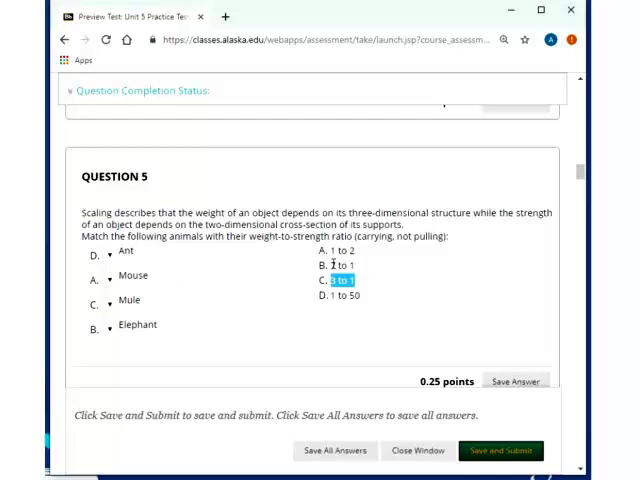
Highlight the '7 to 1' ratio and scroll down to the steel bridge question.
{"action": "left_click", "coordinate": [344, 265]}
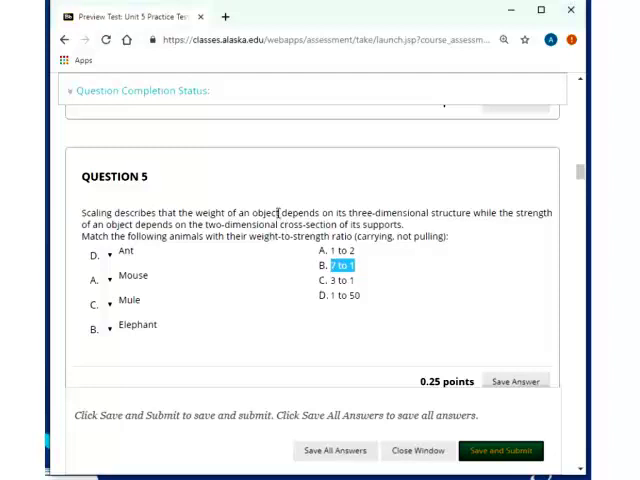
{"action": "mouse_move", "coordinate": [223, 333]}
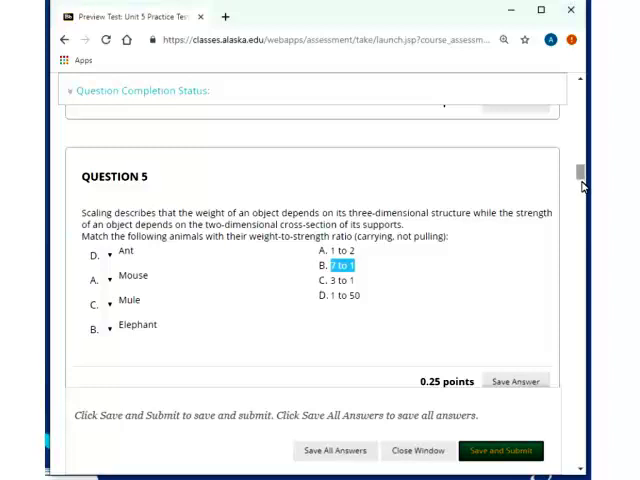
{"action": "scroll", "scroll_direction": "down", "scroll_amount": 3}
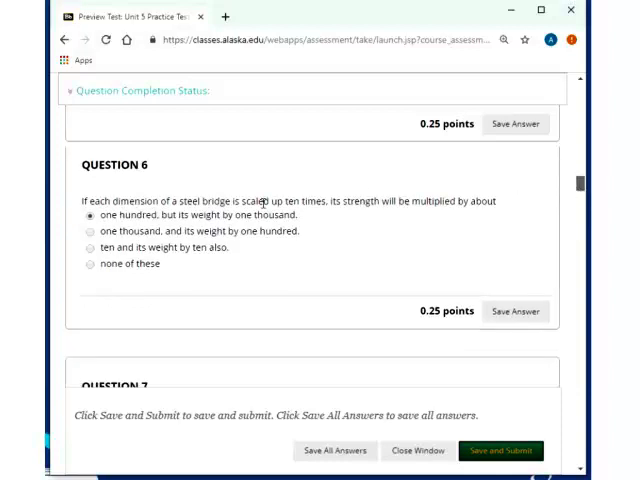
{"action": "scroll", "scroll_direction": "down", "scroll_amount": 3}
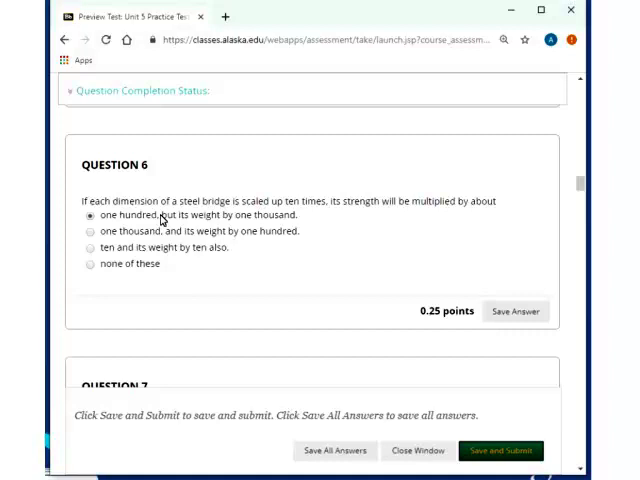
{"action": "mouse_move", "coordinate": [576, 202]}
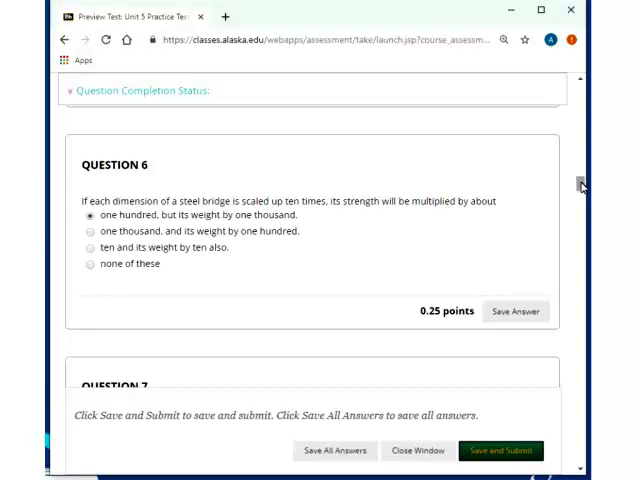
Scroll to the dam question and highlight the 'water is denser at deeper levels' choice.
{"action": "scroll", "scroll_direction": "down", "scroll_amount": 3}
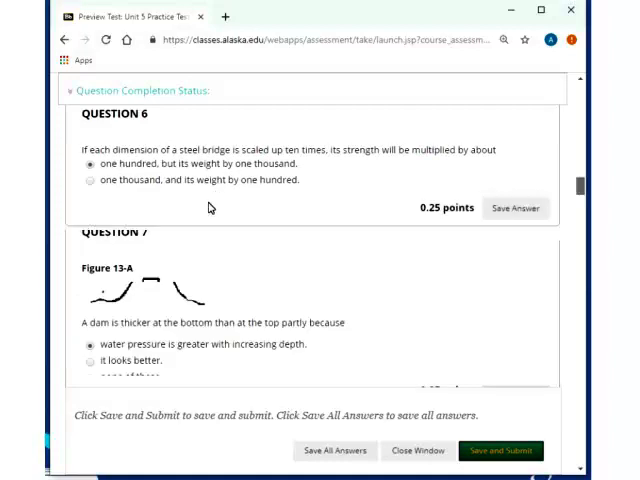
{"action": "scroll", "scroll_direction": "down", "scroll_amount": 3}
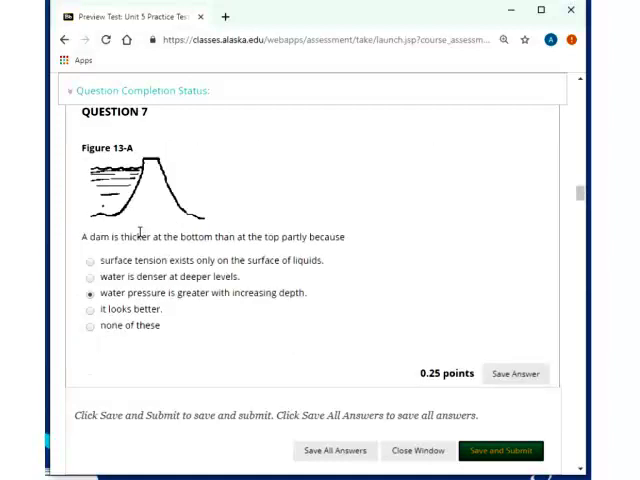
{"action": "mouse_move", "coordinate": [284, 305]}
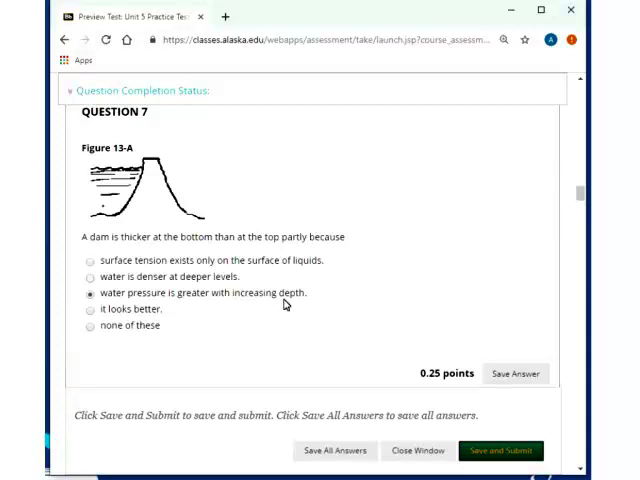
{"action": "mouse_move", "coordinate": [307, 305]}
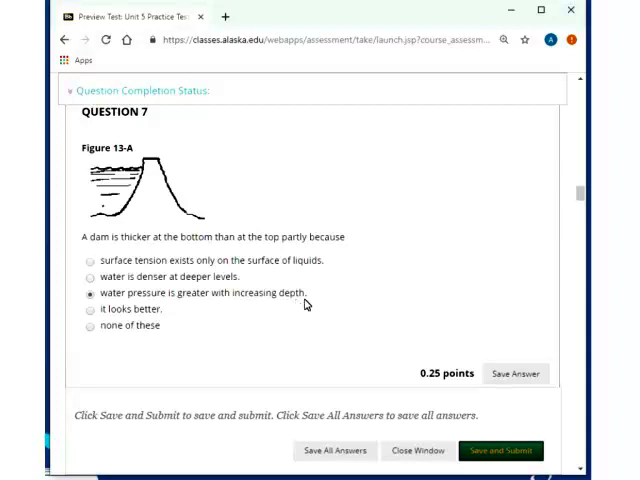
{"action": "mouse_move", "coordinate": [485, 247]}
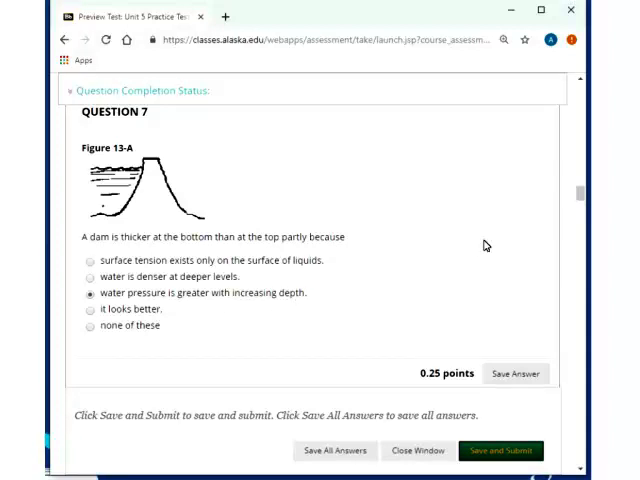
{"action": "mouse_move", "coordinate": [447, 180]}
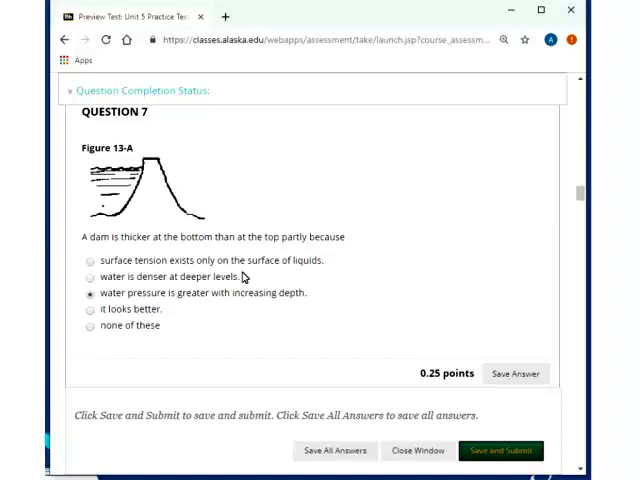
{"action": "mouse_move", "coordinate": [310, 307]}
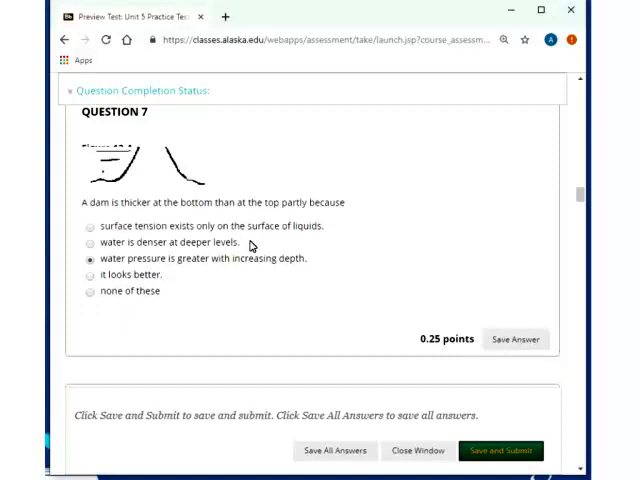
{"action": "double_click", "coordinate": [167, 242]}
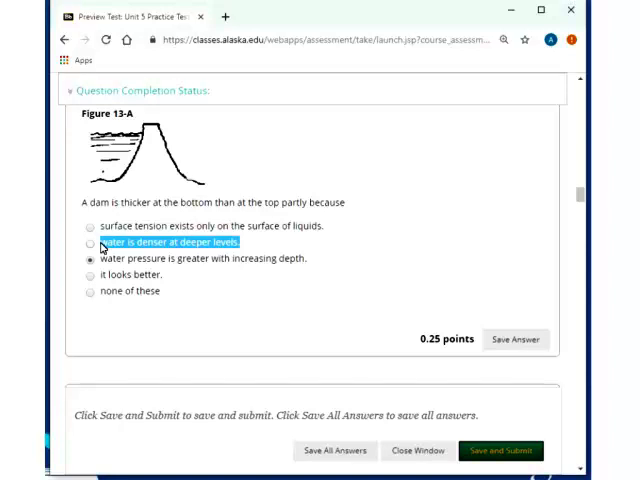
{"action": "mouse_move", "coordinate": [313, 260]}
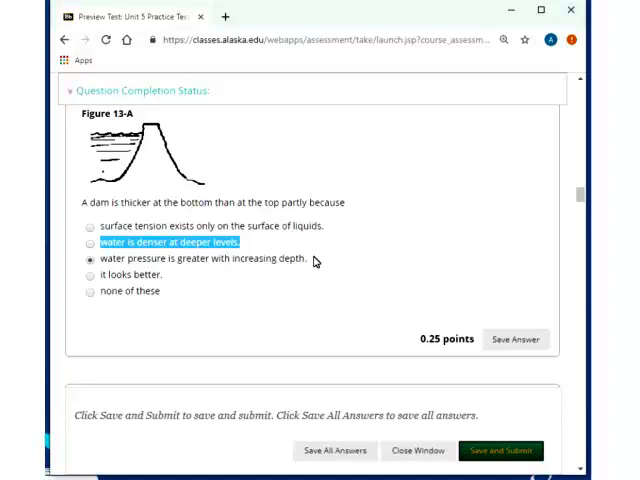
{"action": "mouse_move", "coordinate": [515, 165]}
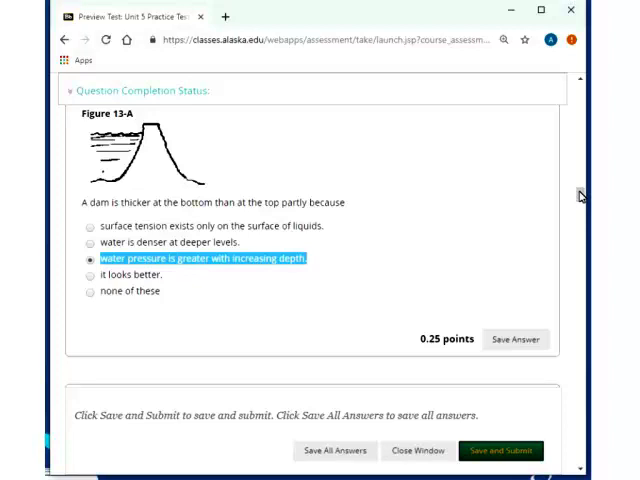
Try the Question 8 choices, finally selecting 'surface area of the water.'.
{"action": "scroll", "scroll_direction": "down", "scroll_amount": 3}
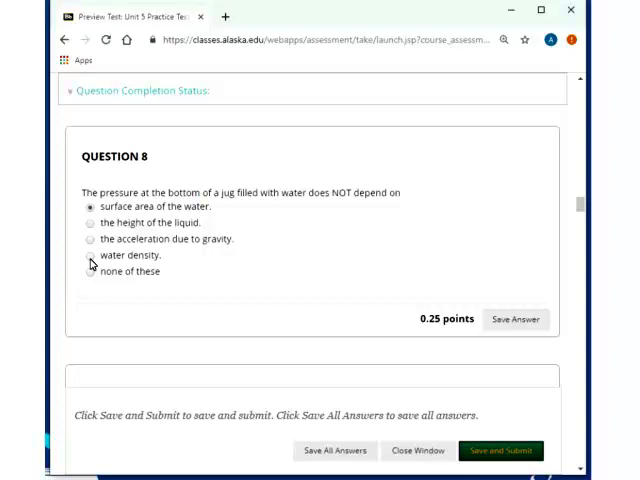
{"action": "left_click", "coordinate": [90, 255]}
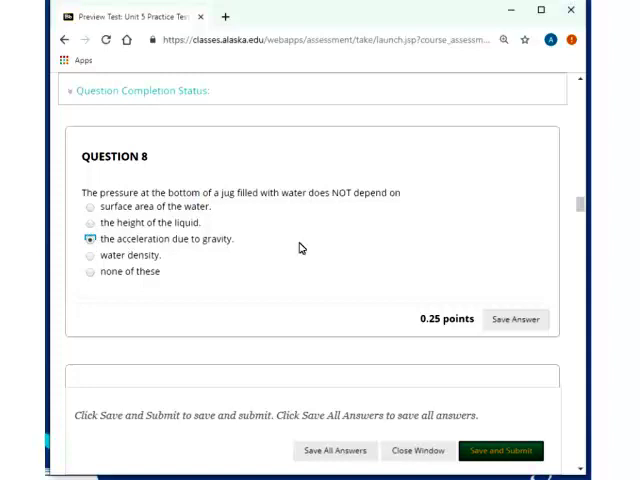
{"action": "left_click", "coordinate": [90, 222]}
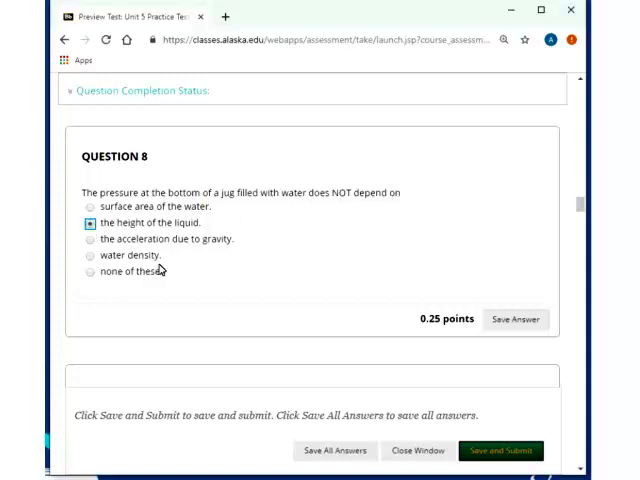
{"action": "mouse_move", "coordinate": [90, 207]}
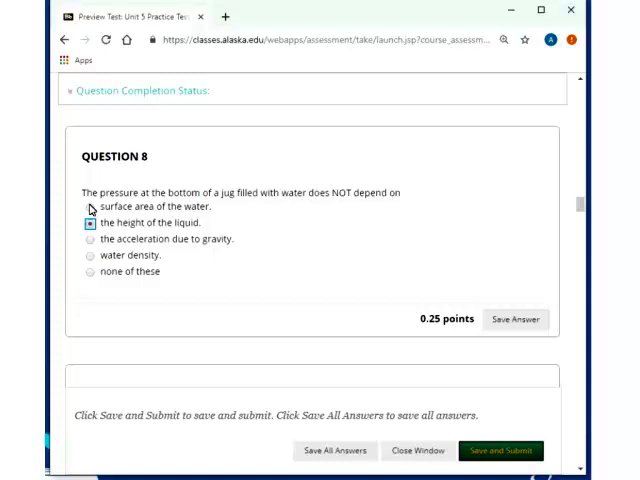
{"action": "left_click", "coordinate": [89, 206]}
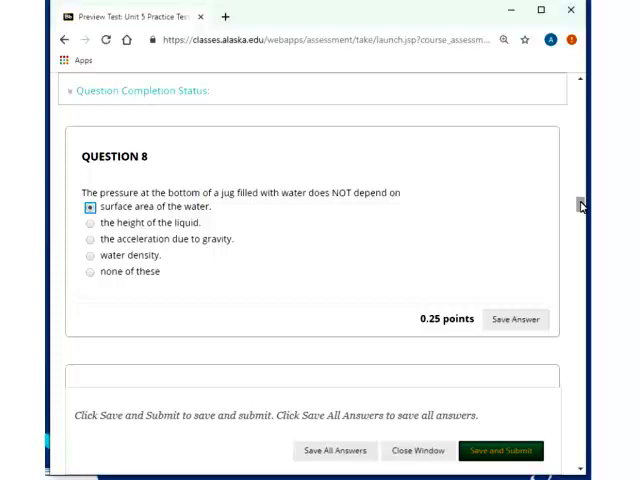
Scroll down to the pumice density question.
{"action": "scroll", "scroll_direction": "down", "scroll_amount": 3}
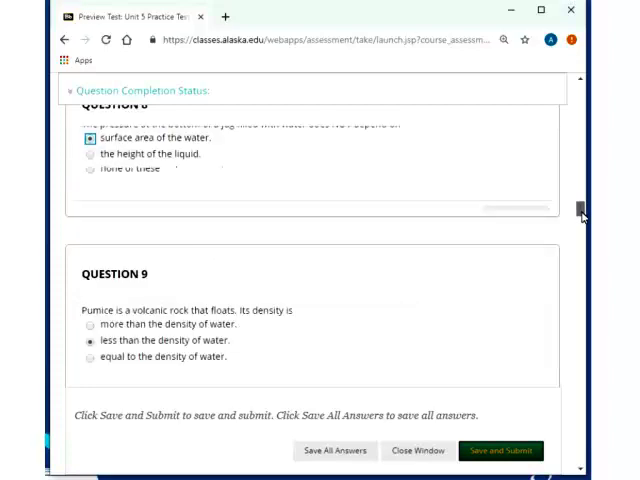
{"action": "scroll", "scroll_direction": "down", "scroll_amount": 3}
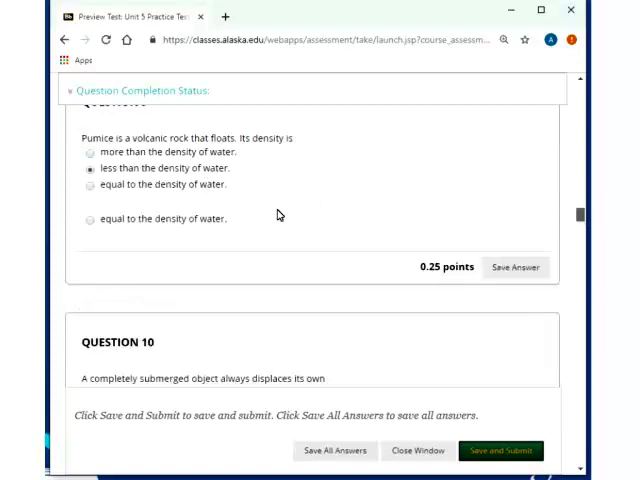
{"action": "scroll", "scroll_direction": "up", "scroll_amount": 3}
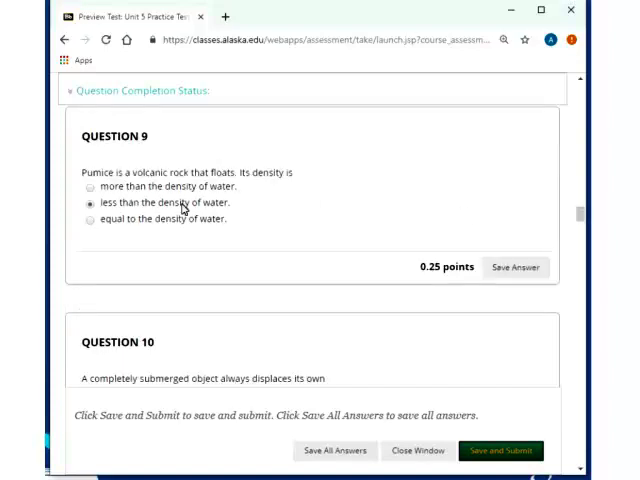
{"action": "mouse_move", "coordinate": [359, 209]}
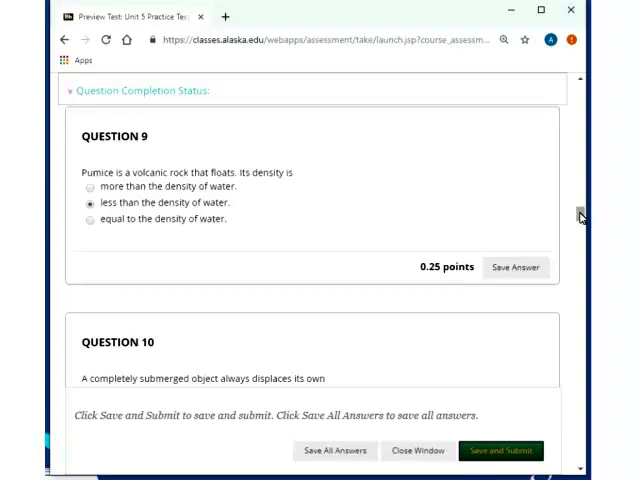
Scroll down to the question on what a submerged object displaces.
{"action": "scroll", "scroll_direction": "down", "scroll_amount": 3}
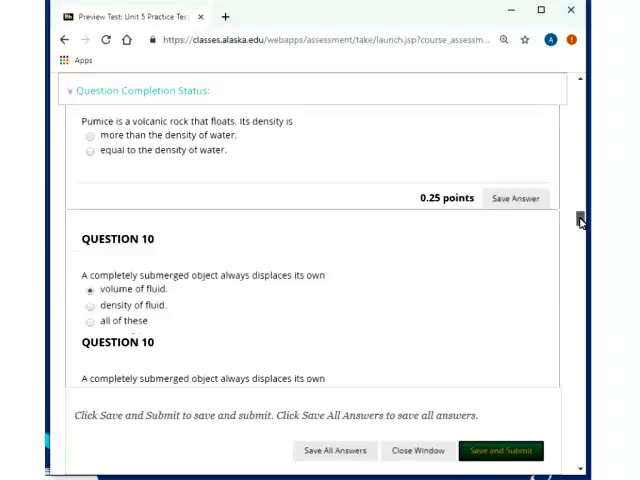
{"action": "scroll", "scroll_direction": "down", "scroll_amount": 3}
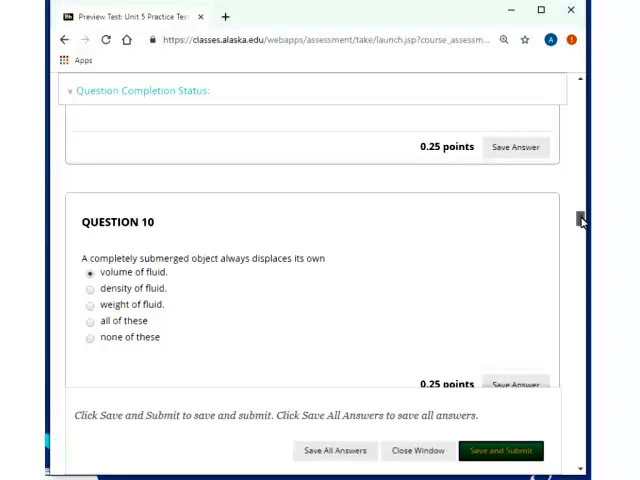
{"action": "scroll", "scroll_direction": "down", "scroll_amount": 3}
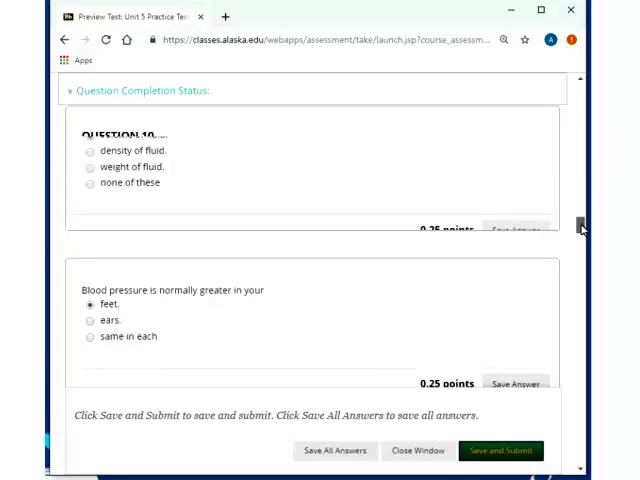
Bring the blood pressure question into full view with 'feet.' selected.
{"action": "scroll", "scroll_direction": "down", "scroll_amount": 3}
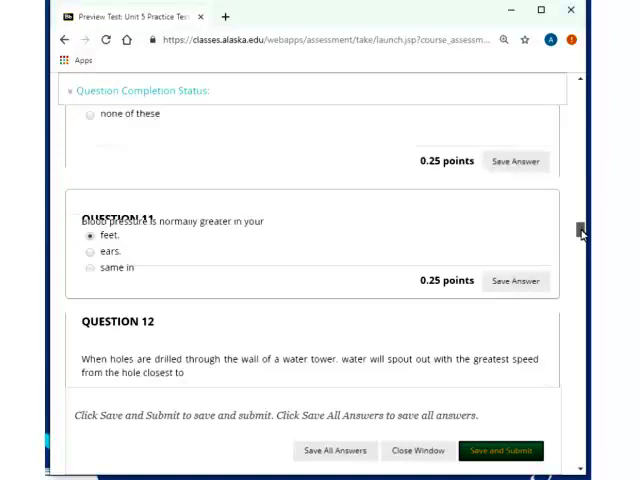
{"action": "scroll", "scroll_direction": "up", "scroll_amount": 3}
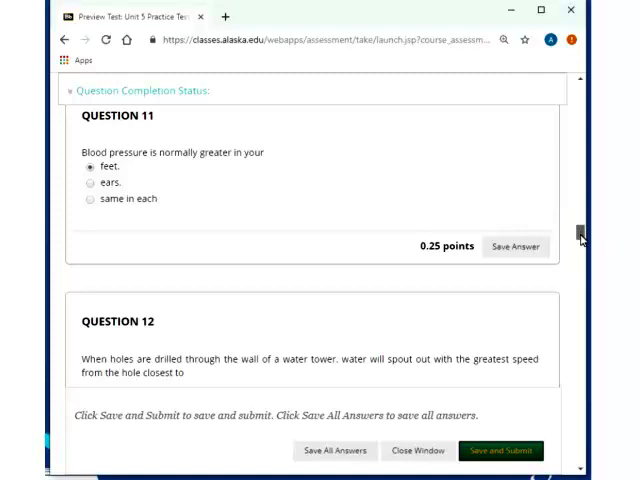
Scroll to the water tower question and highlight the phrase 'greatest speed'.
{"action": "scroll", "scroll_direction": "down", "scroll_amount": 3}
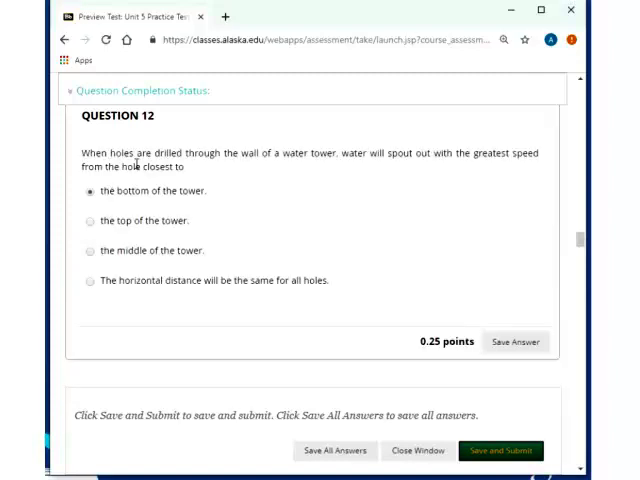
{"action": "mouse_move", "coordinate": [203, 195]}
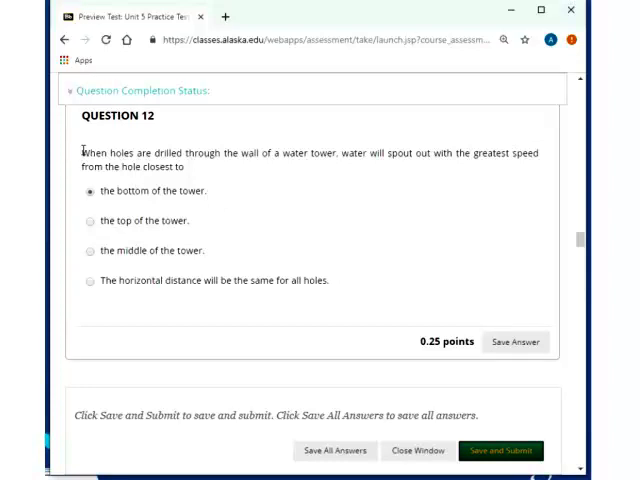
{"action": "mouse_move", "coordinate": [190, 176]}
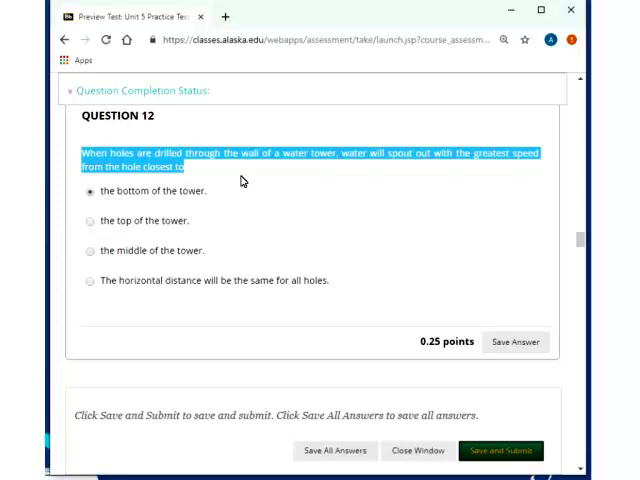
{"action": "mouse_move", "coordinate": [243, 175]}
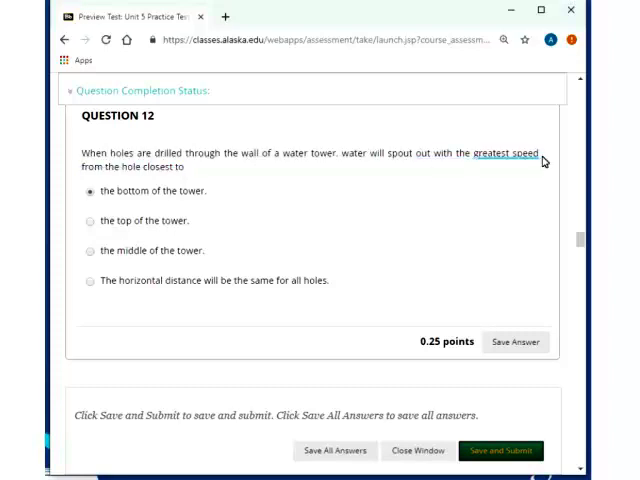
{"action": "double_click", "coordinate": [508, 153]}
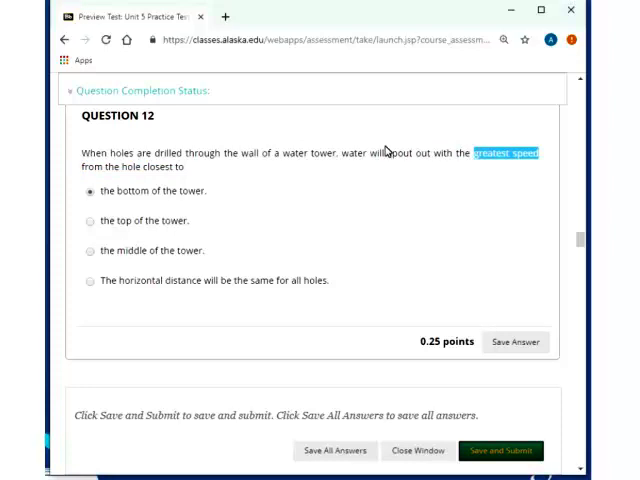
{"action": "mouse_move", "coordinate": [582, 241]}
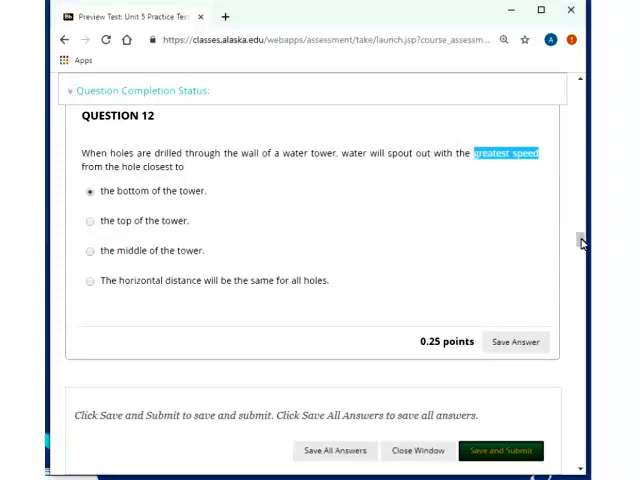
Bring up Question 13 and highlight 'styrofoam' with 'lower in the water' selected.
{"action": "scroll", "scroll_direction": "down", "scroll_amount": 3}
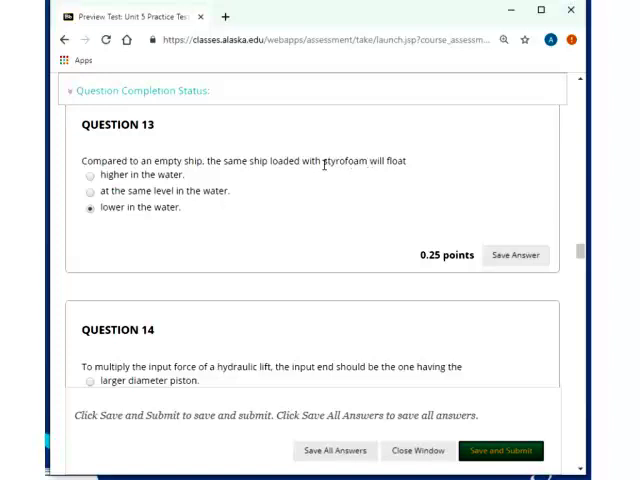
{"action": "double_click", "coordinate": [345, 160]}
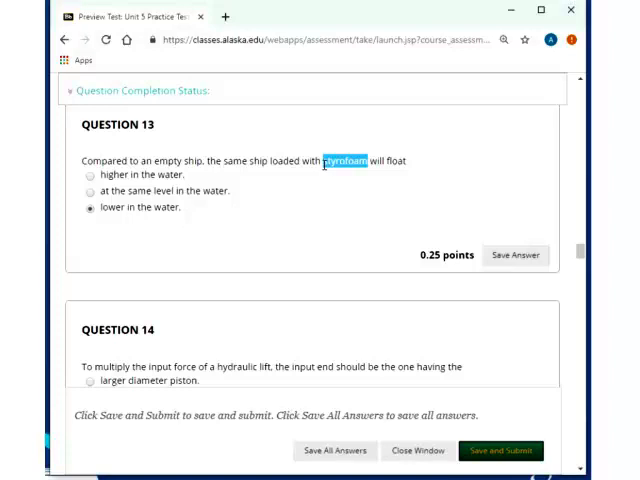
{"action": "mouse_move", "coordinate": [418, 161]}
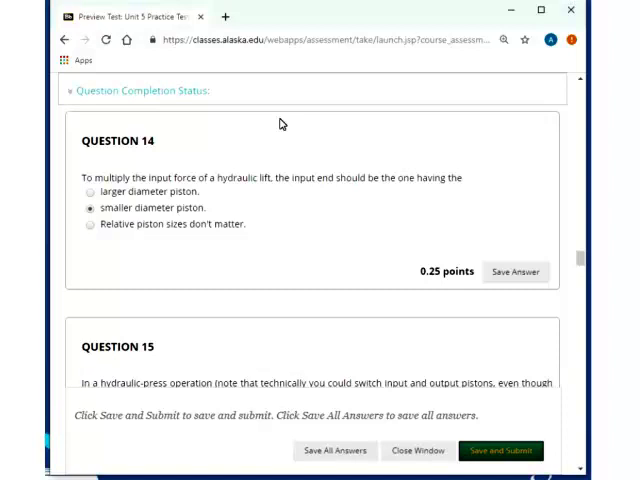
{"action": "mouse_move", "coordinate": [208, 211]}
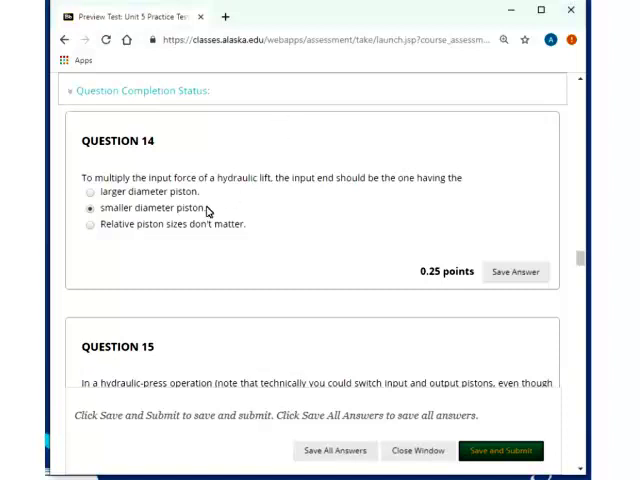
Highlight the 'smaller diameter piston' answer twice, then scroll toward Question 15.
{"action": "double_click", "coordinate": [147, 207]}
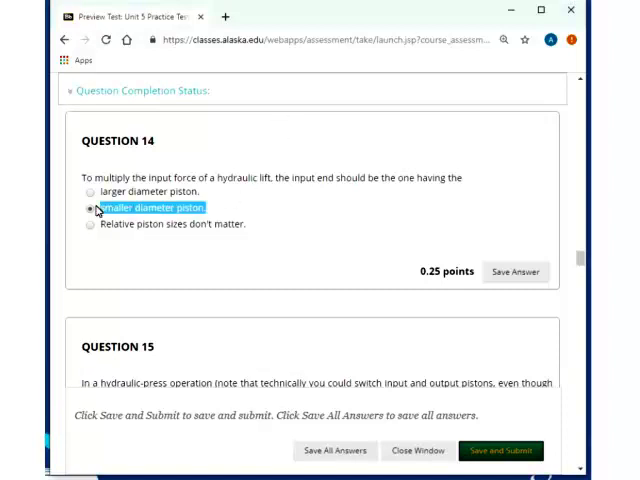
{"action": "mouse_move", "coordinate": [233, 143]}
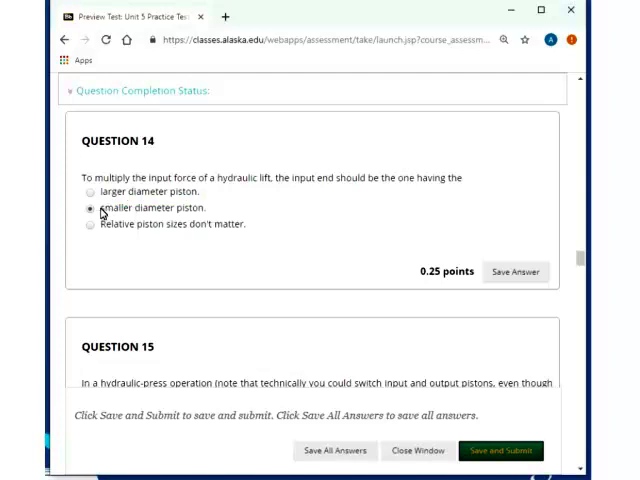
{"action": "double_click", "coordinate": [150, 208]}
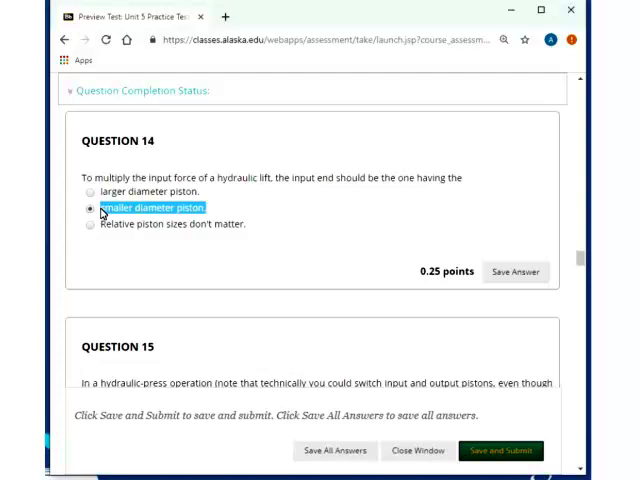
{"action": "mouse_move", "coordinate": [192, 202]}
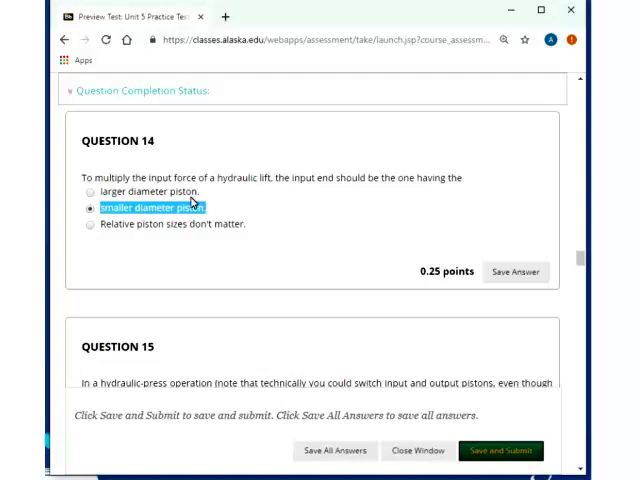
{"action": "mouse_move", "coordinate": [327, 122]}
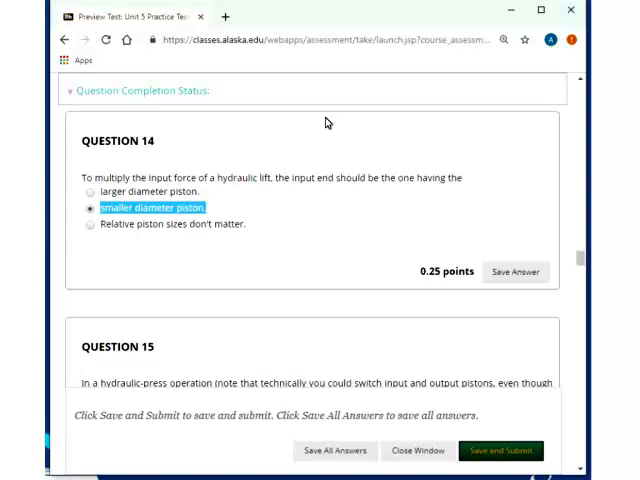
{"action": "mouse_move", "coordinate": [581, 262]}
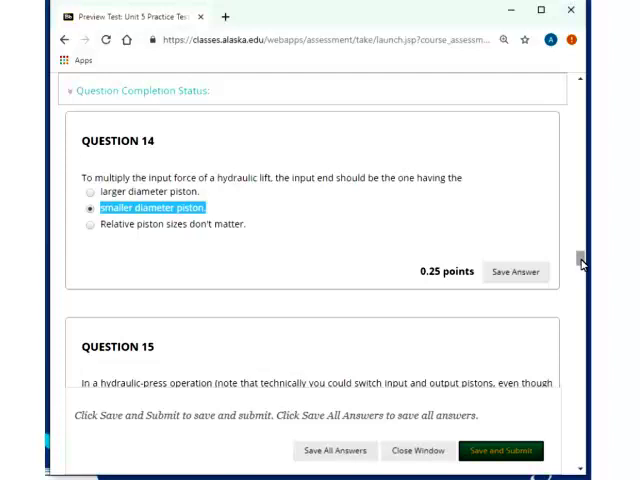
{"action": "scroll", "scroll_direction": "down", "scroll_amount": 3}
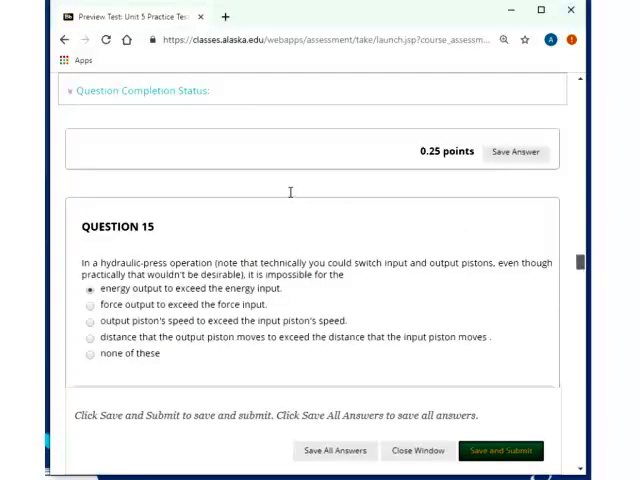
Highlight 'energy output to exceed the energy input' and Question 15's parenthetical note, then clear highlighting.
{"action": "scroll", "scroll_direction": "up", "scroll_amount": 3}
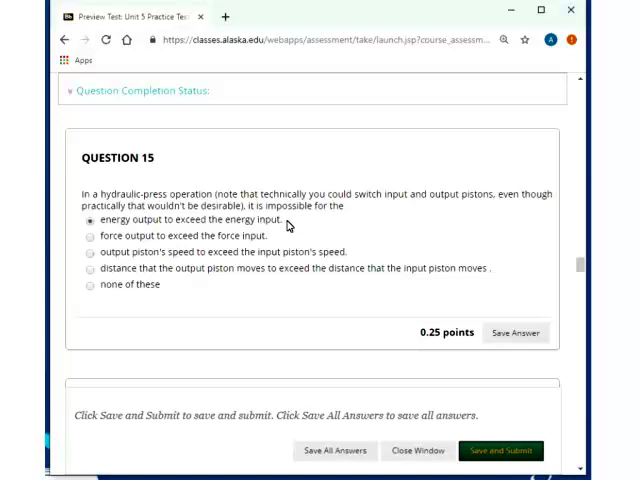
{"action": "mouse_move", "coordinate": [118, 221]}
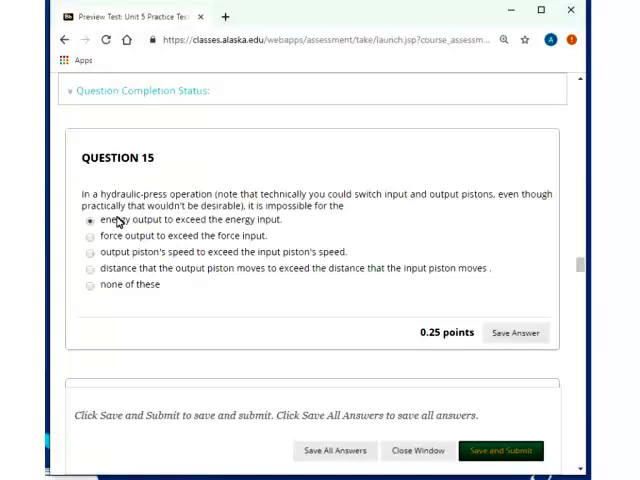
{"action": "double_click", "coordinate": [195, 219]}
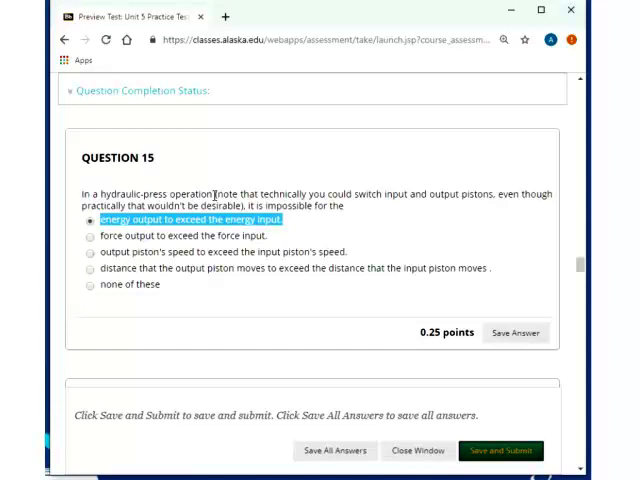
{"action": "left_click_drag", "start_coordinate": [215, 191], "coordinate": [240, 207]}
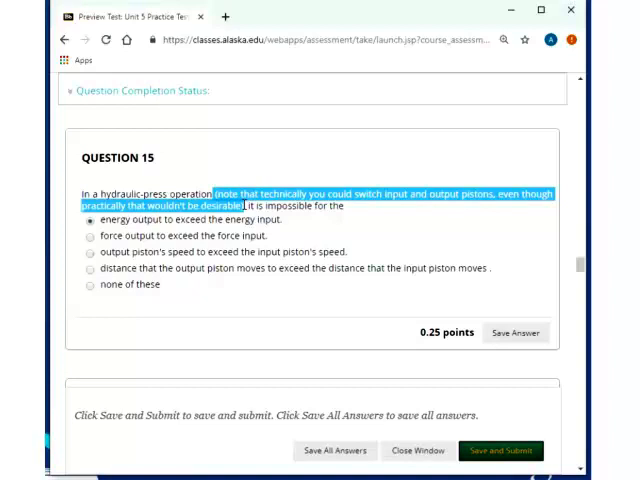
{"action": "mouse_move", "coordinate": [231, 115]}
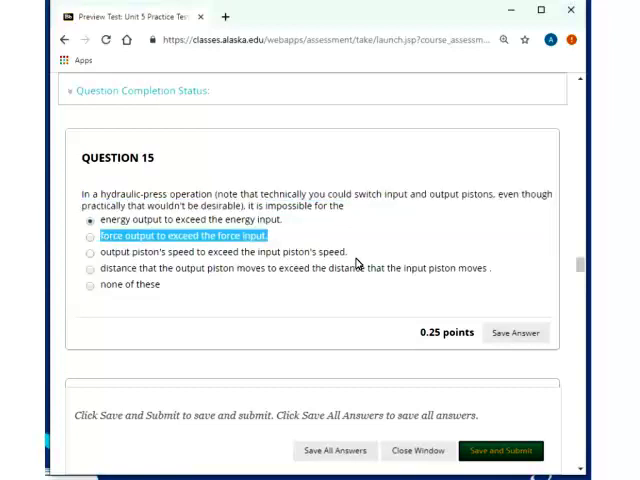
{"action": "mouse_move", "coordinate": [185, 262]}
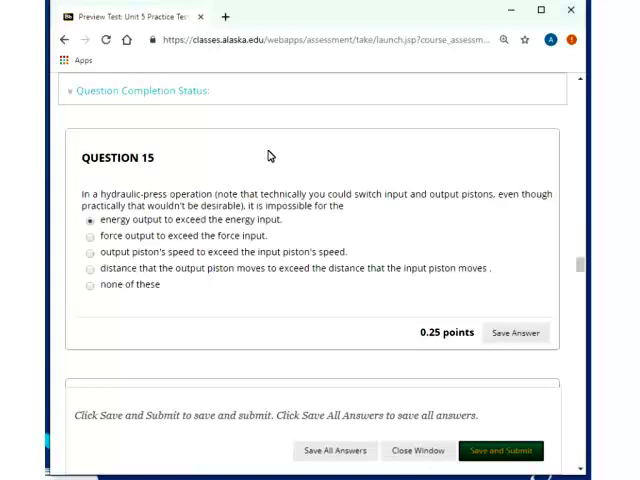
{"action": "mouse_move", "coordinate": [498, 278]}
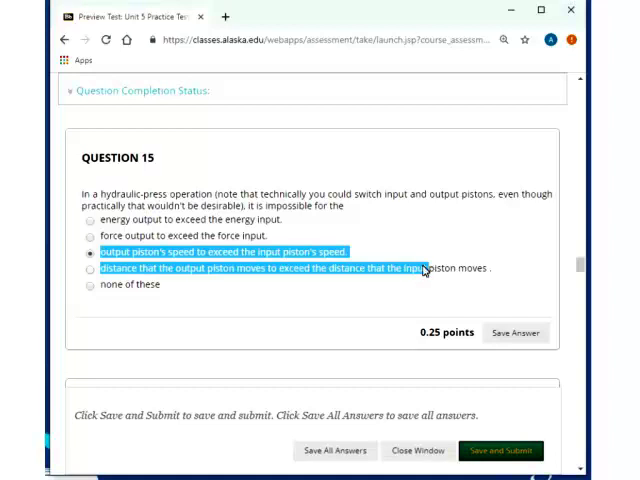
{"action": "mouse_move", "coordinate": [278, 142]}
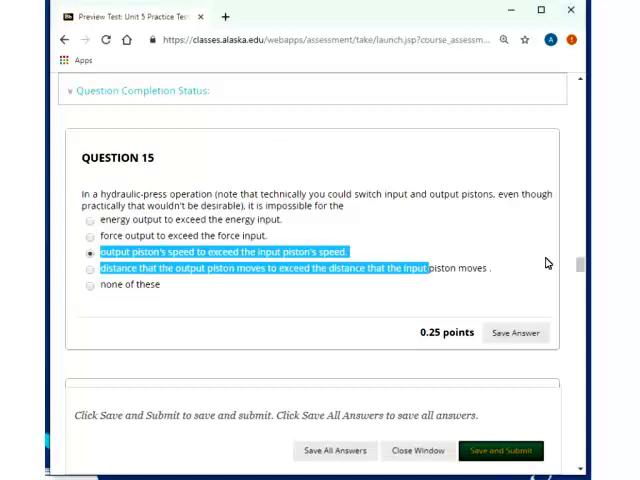
{"action": "left_click", "coordinate": [90, 220]}
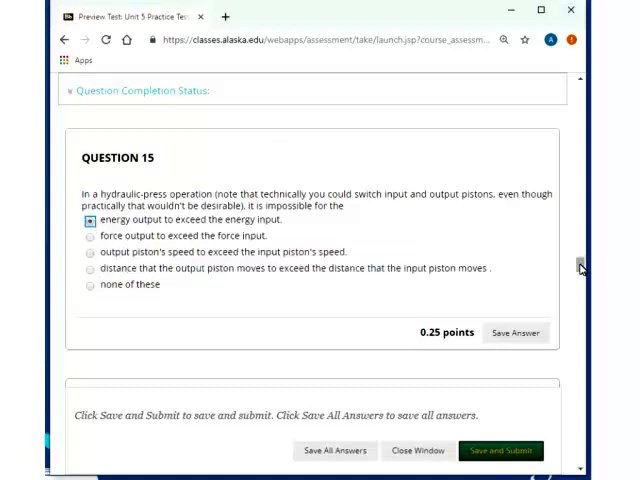
{"action": "scroll", "scroll_direction": "down", "scroll_amount": 3}
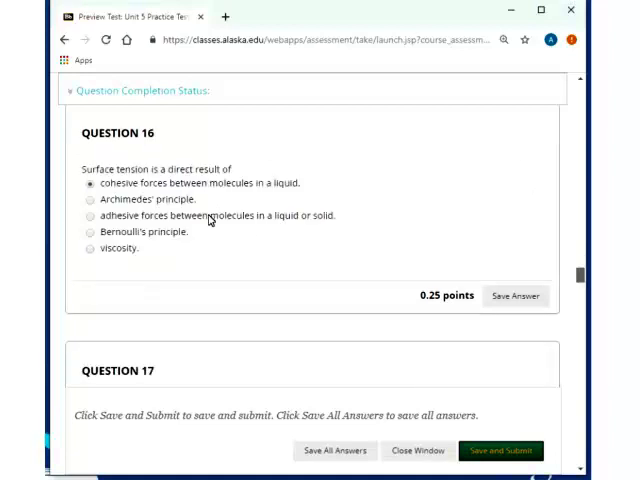
{"action": "mouse_move", "coordinate": [277, 199]}
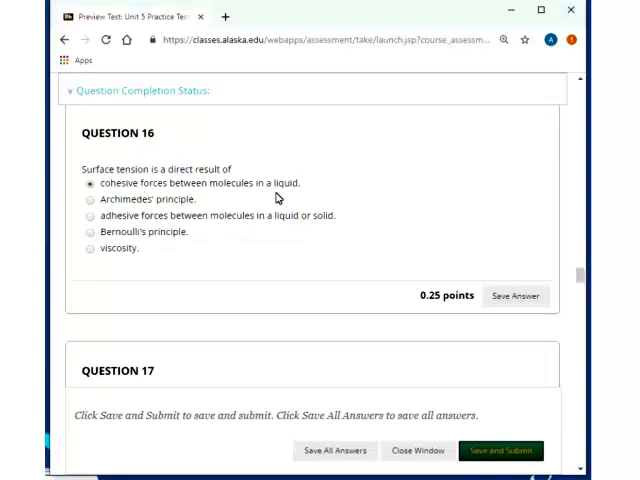
{"action": "mouse_move", "coordinate": [379, 119]}
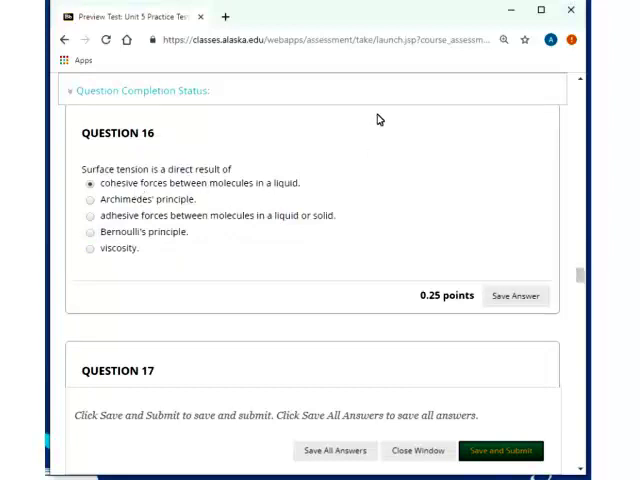
{"action": "mouse_move", "coordinate": [546, 288]}
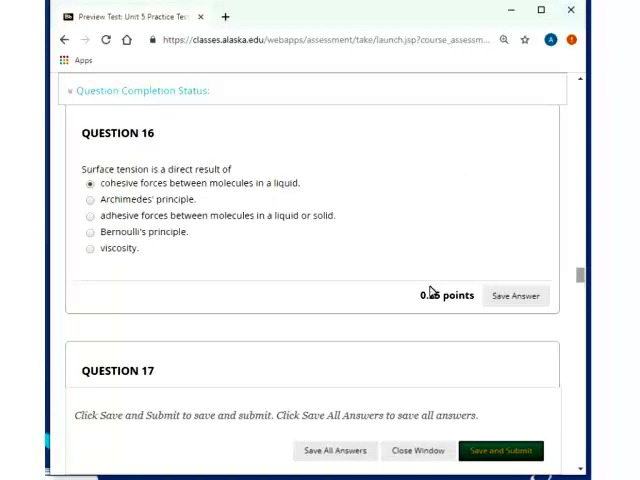
{"action": "mouse_move", "coordinate": [185, 202]}
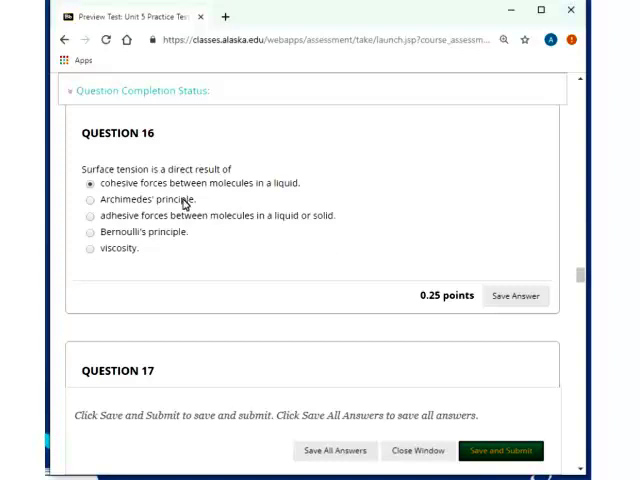
{"action": "mouse_move", "coordinate": [211, 228]}
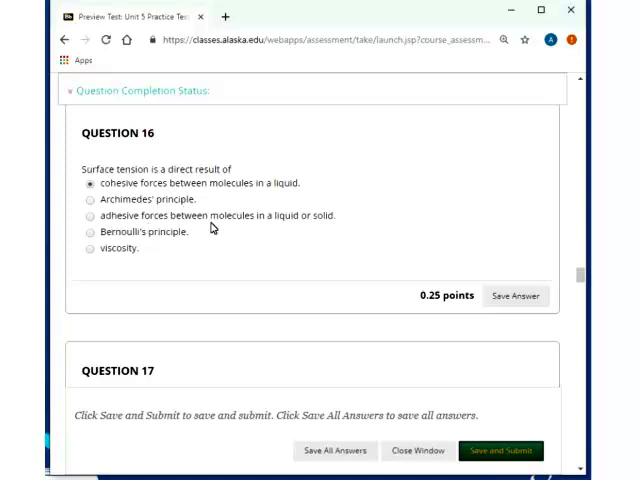
{"action": "mouse_move", "coordinate": [581, 278]}
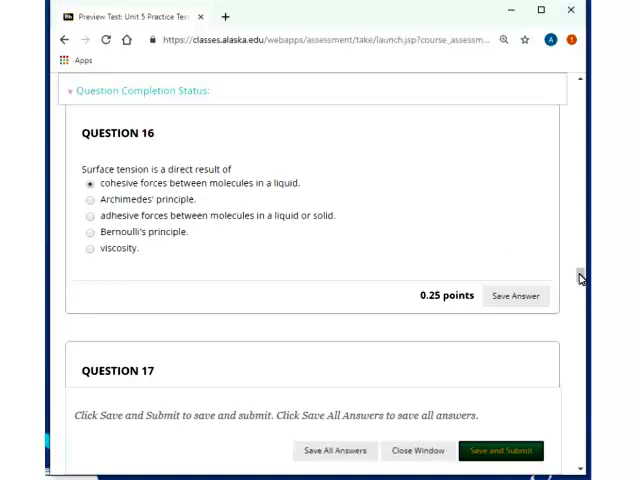
Scroll past Question 17's 'weight of air it displaces' answer down to Question 19.
{"action": "scroll", "scroll_direction": "down", "scroll_amount": 3}
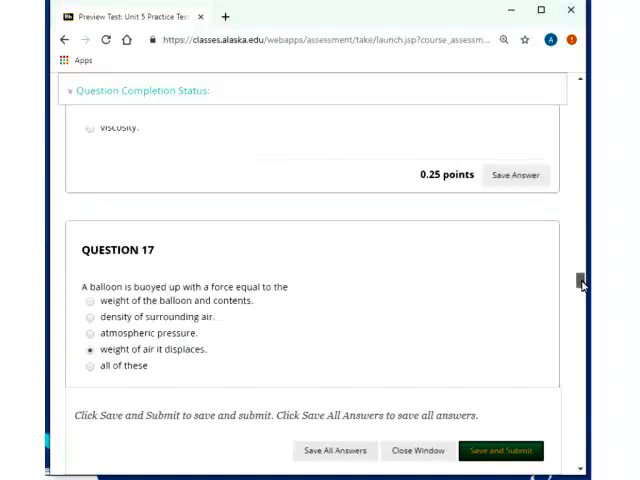
{"action": "scroll", "scroll_direction": "down", "scroll_amount": 3}
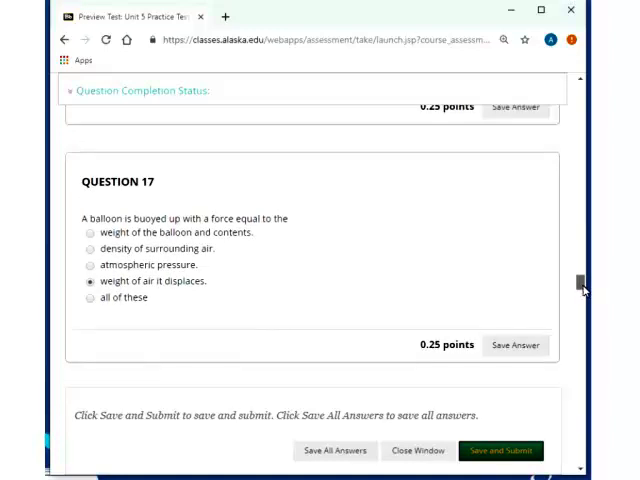
{"action": "scroll", "scroll_direction": "down", "scroll_amount": 3}
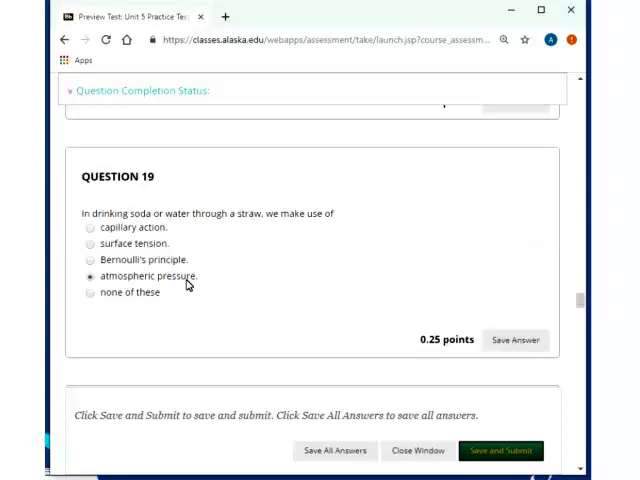
{"action": "mouse_move", "coordinate": [220, 280]}
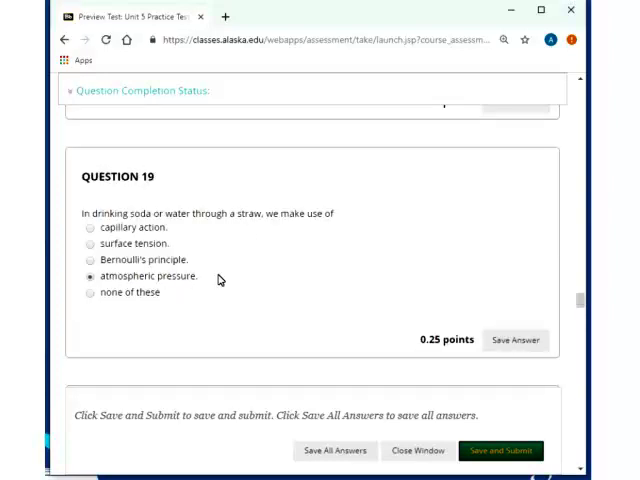
{"action": "mouse_move", "coordinate": [207, 280]}
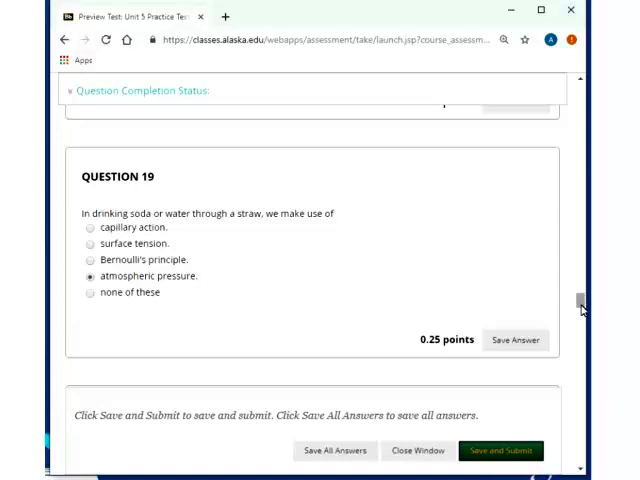
Scroll through Question 20 to Question 21, answered 'the principle of Archimedes'.
{"action": "scroll", "scroll_direction": "down", "scroll_amount": 3}
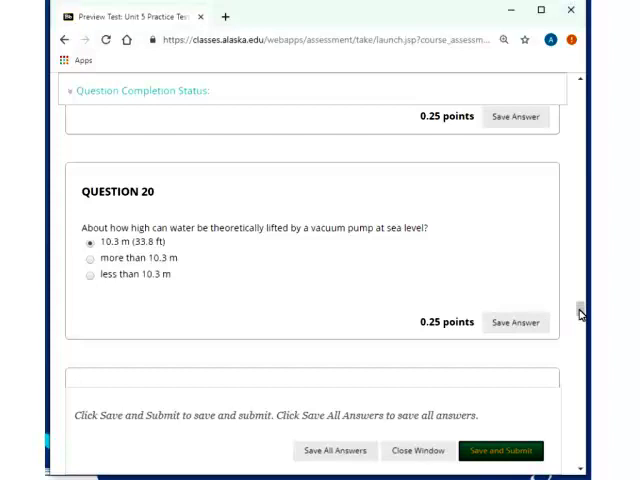
{"action": "scroll", "scroll_direction": "down", "scroll_amount": 3}
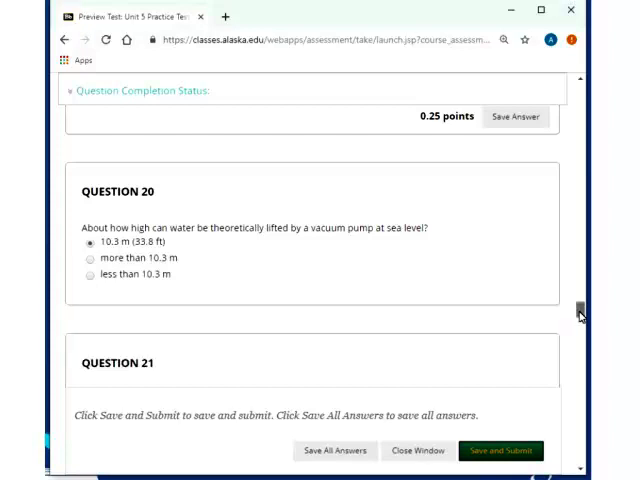
{"action": "scroll", "scroll_direction": "down", "scroll_amount": 3}
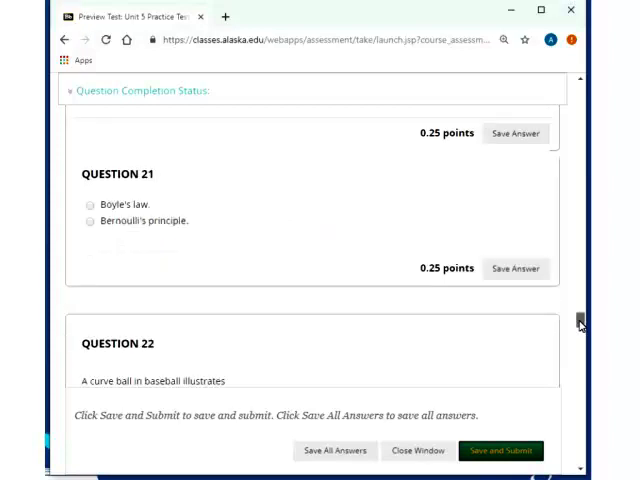
{"action": "scroll", "scroll_direction": "up", "scroll_amount": 3}
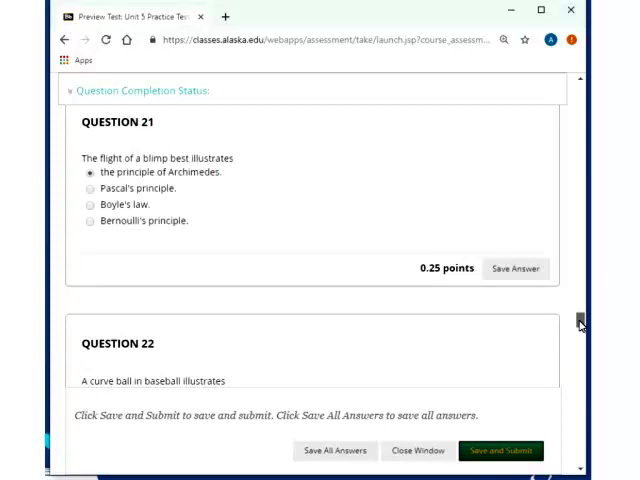
Scroll to Question 22's 'the Magnus effect' answer and on toward Question 23.
{"action": "scroll", "scroll_direction": "down", "scroll_amount": 3}
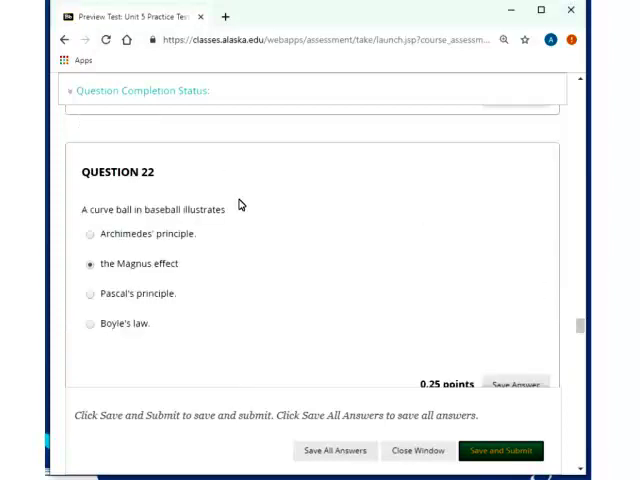
{"action": "mouse_move", "coordinate": [215, 278]}
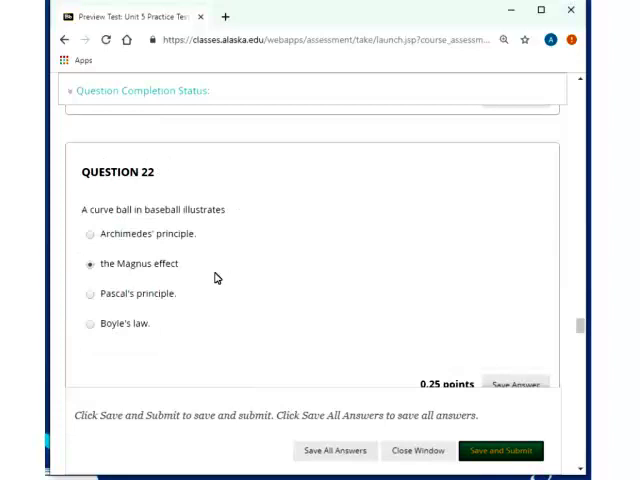
{"action": "mouse_move", "coordinate": [180, 270]}
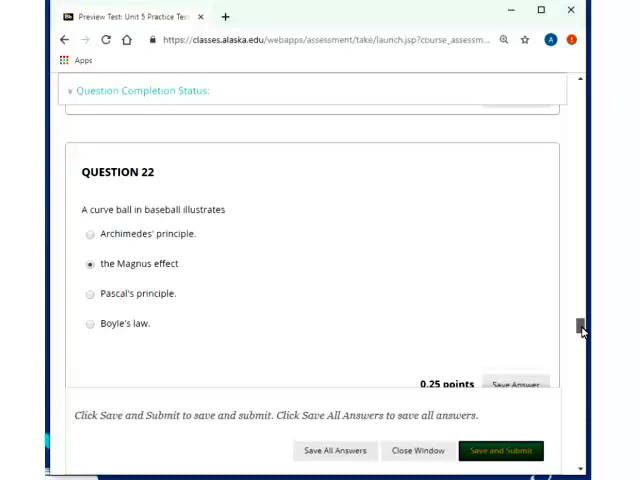
{"action": "scroll", "scroll_direction": "down", "scroll_amount": 3}
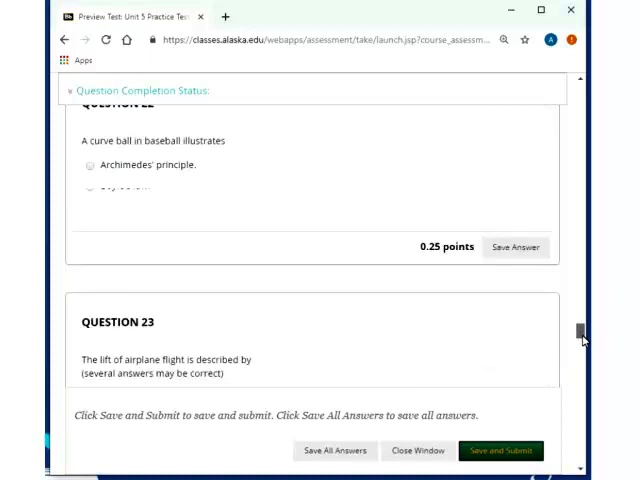
Highlight 'Bernoulli's principle' among Question 23's four checked answers, then scroll to Question 24.
{"action": "scroll", "scroll_direction": "down", "scroll_amount": 3}
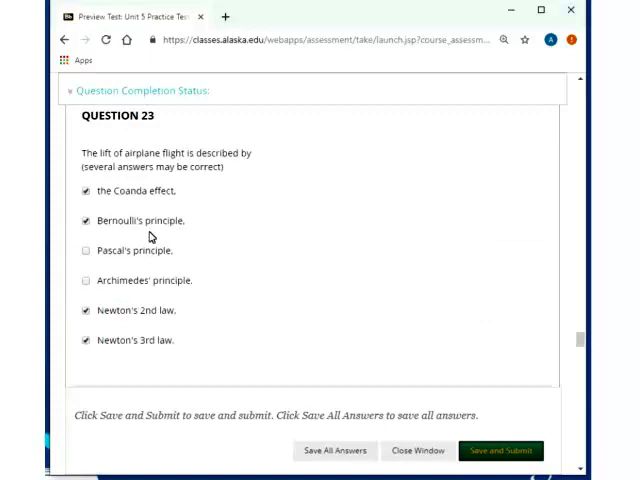
{"action": "mouse_move", "coordinate": [117, 192]}
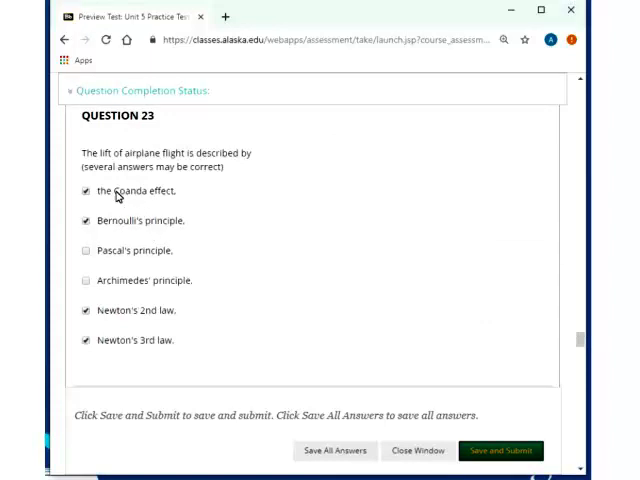
{"action": "mouse_move", "coordinate": [255, 233]}
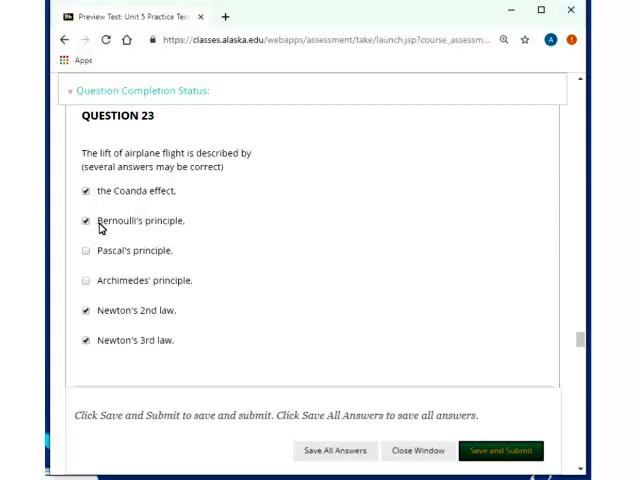
{"action": "double_click", "coordinate": [138, 221]}
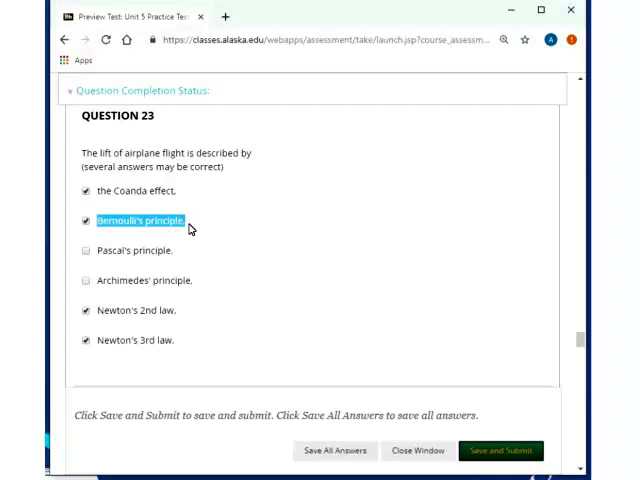
{"action": "mouse_move", "coordinate": [211, 162]}
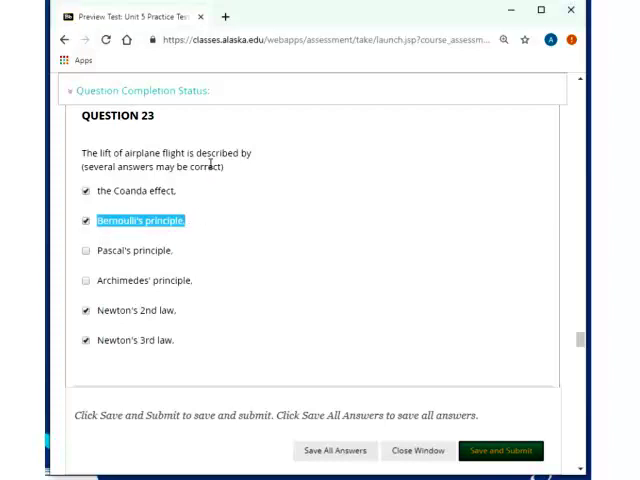
{"action": "mouse_move", "coordinate": [237, 223]}
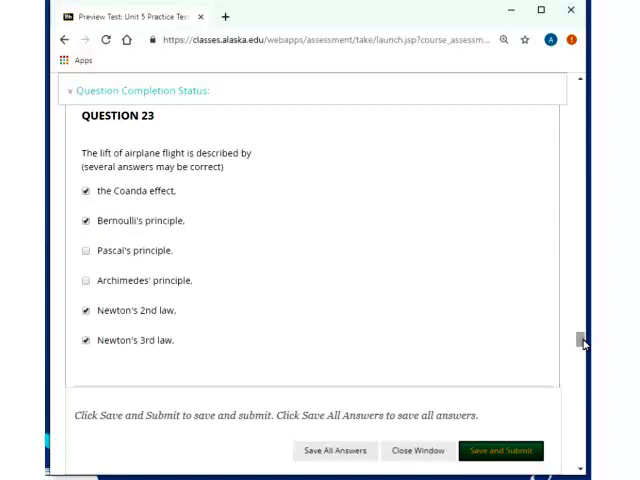
{"action": "scroll", "scroll_direction": "down", "scroll_amount": 3}
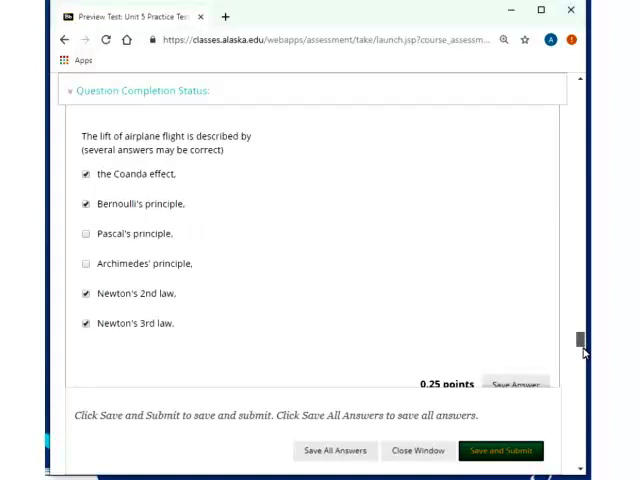
{"action": "scroll", "scroll_direction": "down", "scroll_amount": 3}
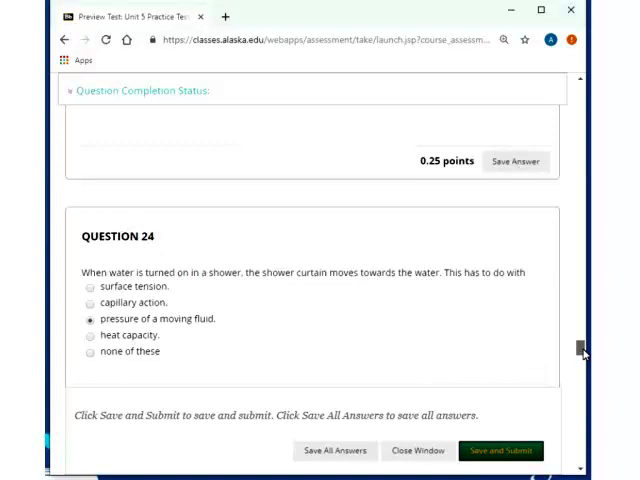
Show Question 24 in full, answered 'pressure of a moving fluid'.
{"action": "scroll", "scroll_direction": "down", "scroll_amount": 3}
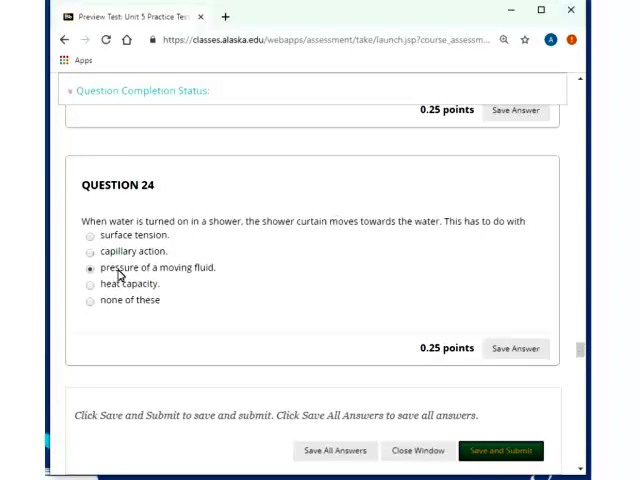
{"action": "mouse_move", "coordinate": [212, 276]}
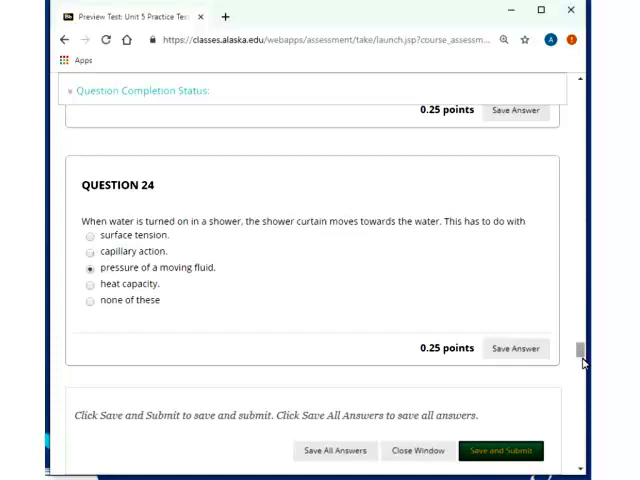
Scroll through Question 25's adhesion choices, only 'capillary action of water' checked.
{"action": "scroll", "scroll_direction": "down", "scroll_amount": 3}
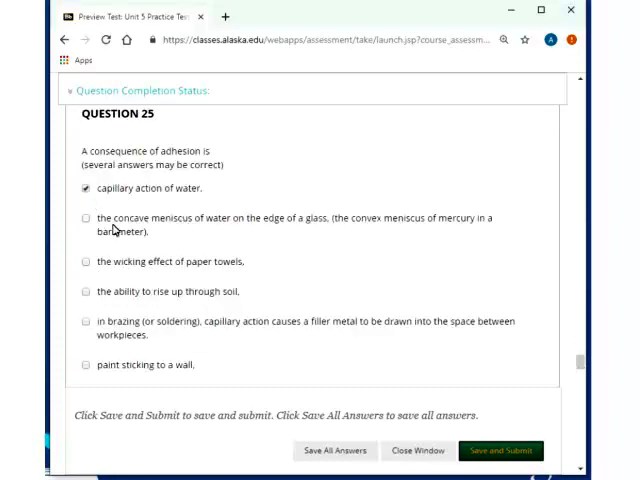
{"action": "mouse_move", "coordinate": [278, 231]}
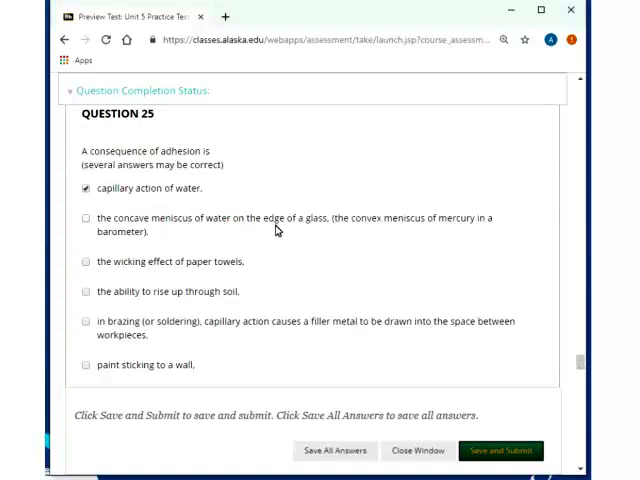
{"action": "mouse_move", "coordinate": [152, 237]}
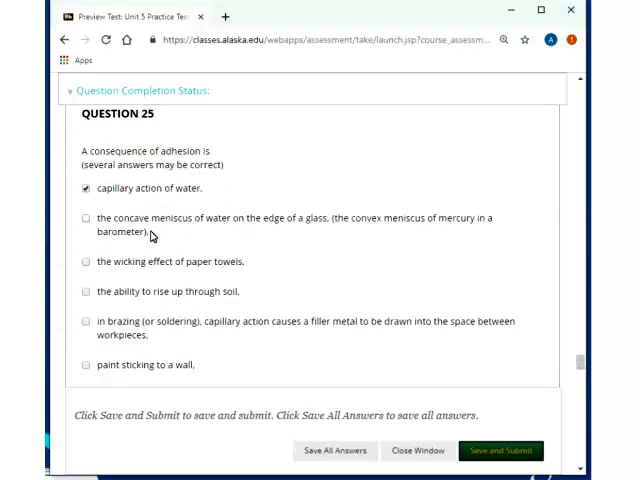
{"action": "mouse_move", "coordinate": [332, 224]}
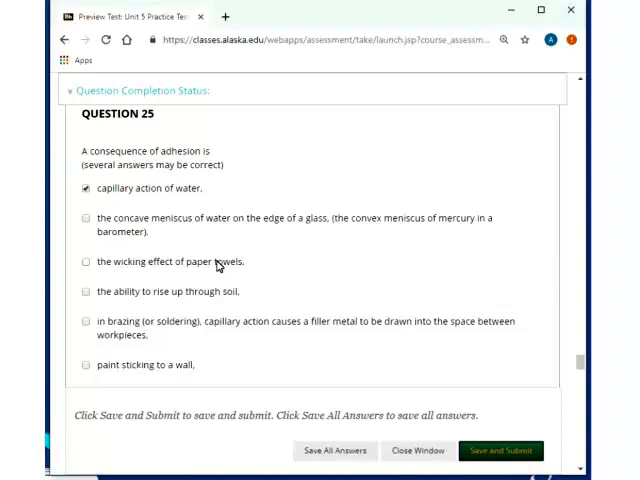
{"action": "mouse_move", "coordinate": [170, 248]}
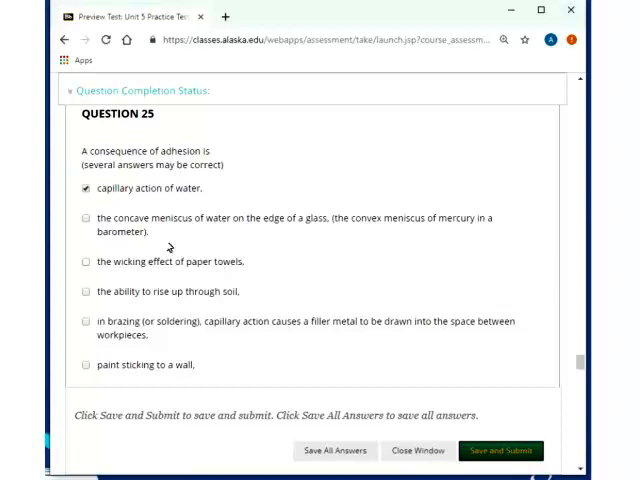
{"action": "mouse_move", "coordinate": [194, 224]}
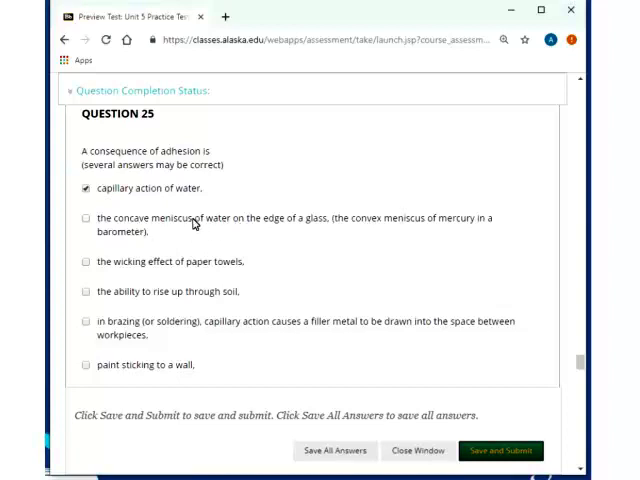
{"action": "mouse_move", "coordinate": [347, 239]}
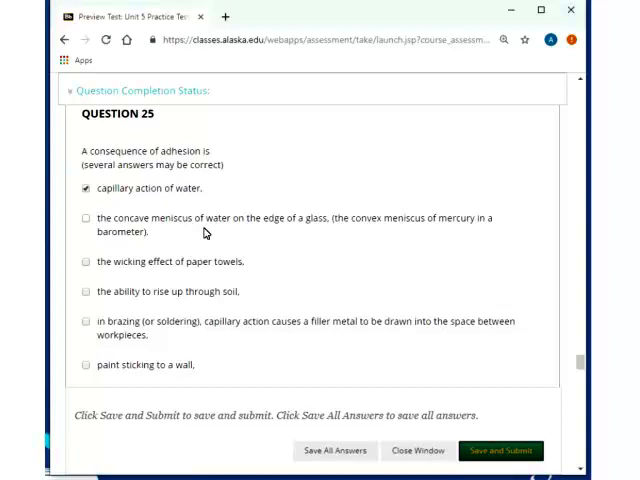
{"action": "mouse_move", "coordinate": [322, 261]}
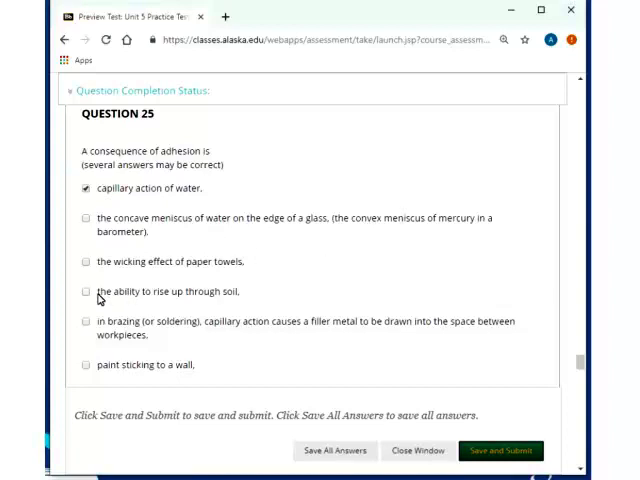
{"action": "mouse_move", "coordinate": [305, 281]}
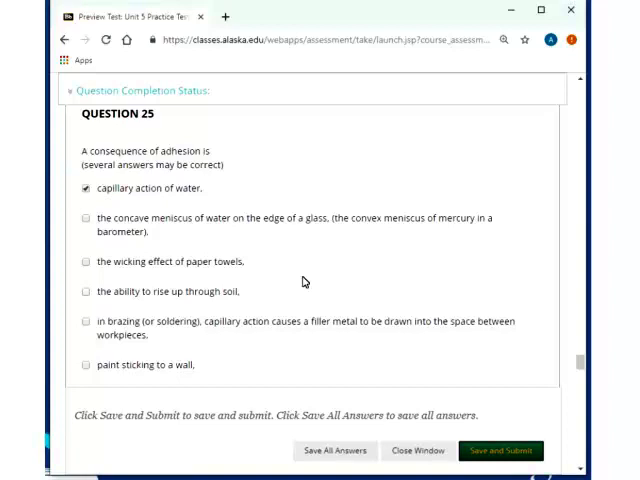
{"action": "mouse_move", "coordinate": [157, 335]}
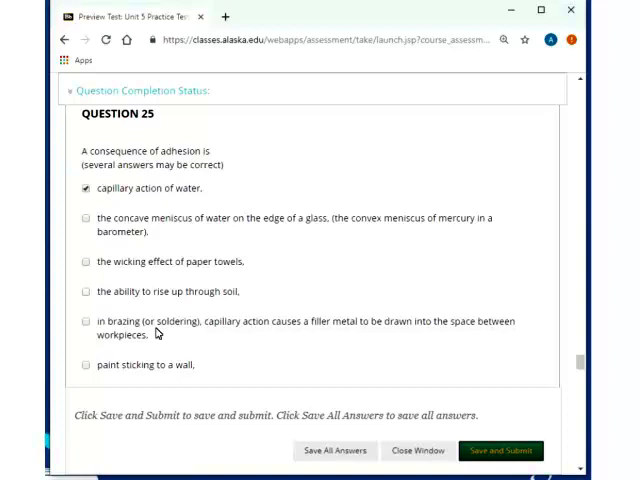
{"action": "scroll", "scroll_direction": "down", "scroll_amount": 3}
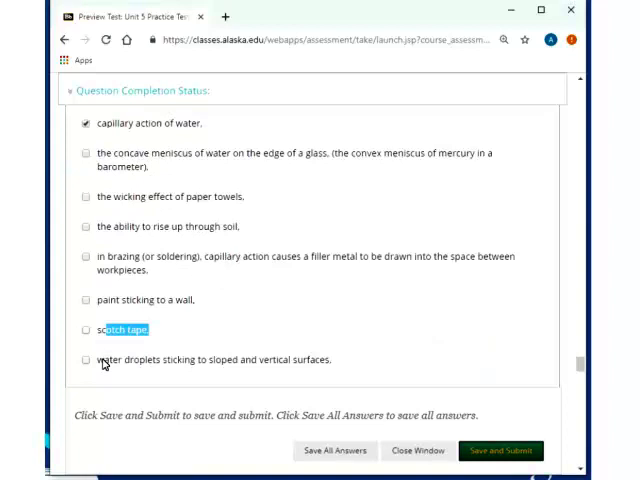
{"action": "mouse_move", "coordinate": [337, 365]}
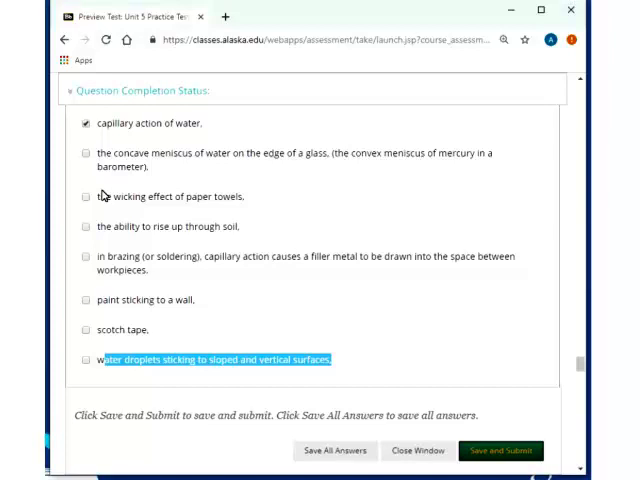
{"action": "scroll", "scroll_direction": "down", "scroll_amount": 3}
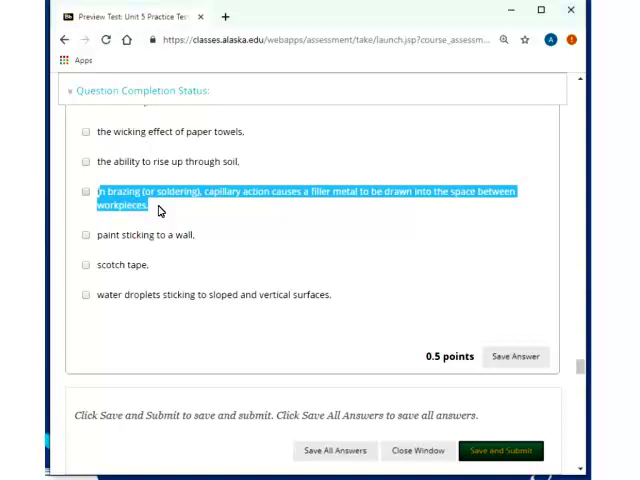
{"action": "mouse_move", "coordinate": [274, 232]}
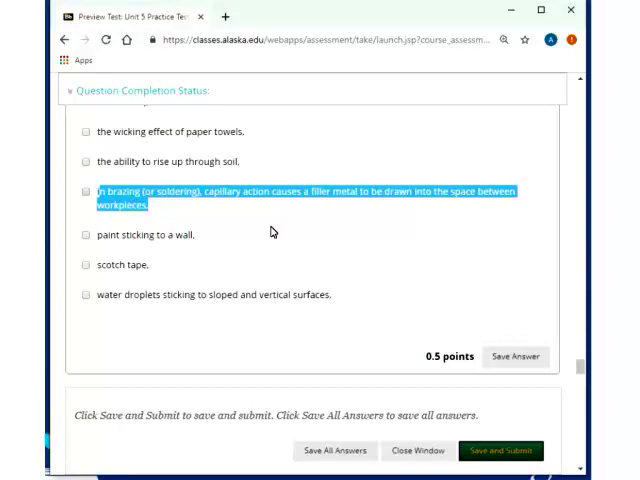
{"action": "mouse_move", "coordinate": [546, 286]}
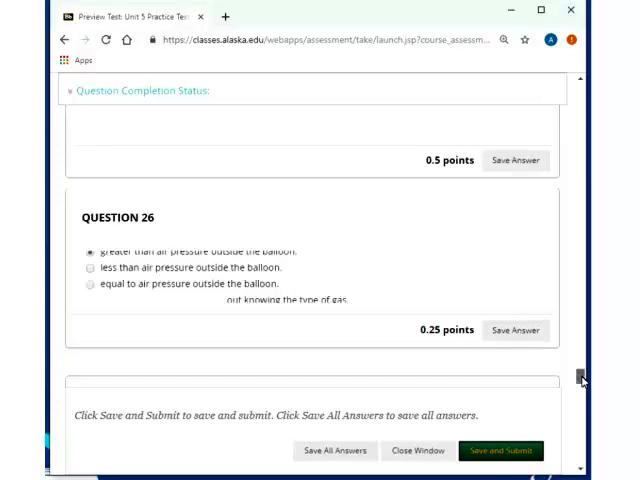
{"action": "scroll", "scroll_direction": "up", "scroll_amount": 3}
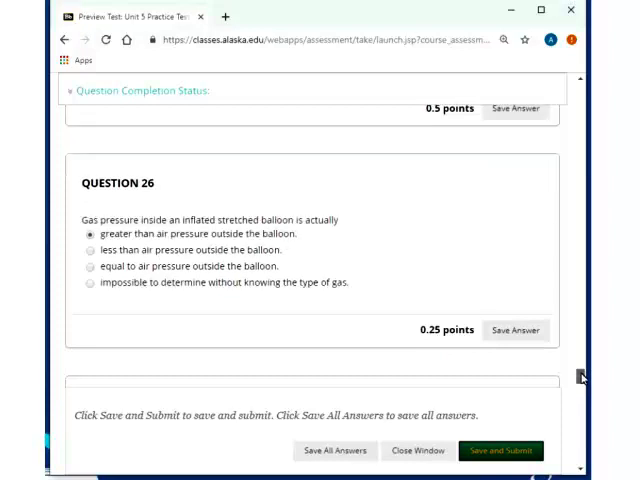
{"action": "scroll", "scroll_direction": "up", "scroll_amount": 3}
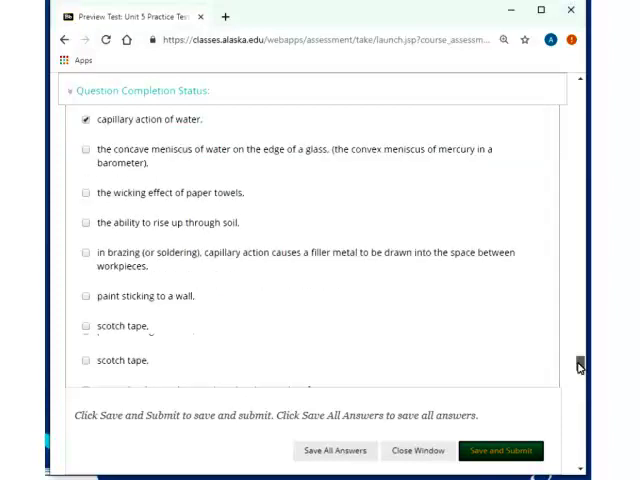
{"action": "scroll", "scroll_direction": "up", "scroll_amount": 3}
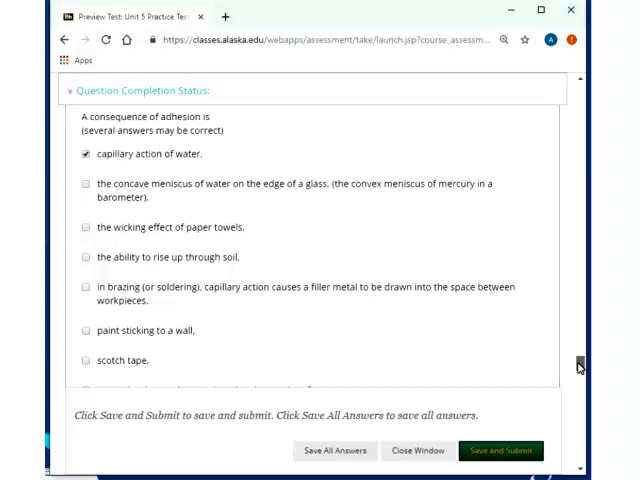
{"action": "scroll", "scroll_direction": "up", "scroll_amount": 3}
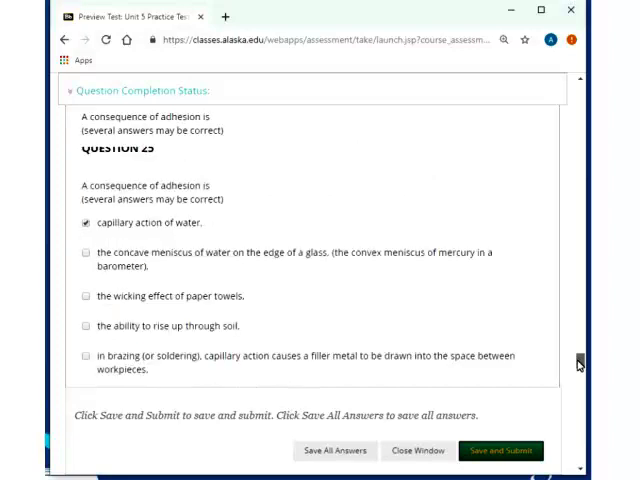
{"action": "scroll", "scroll_direction": "up", "scroll_amount": 3}
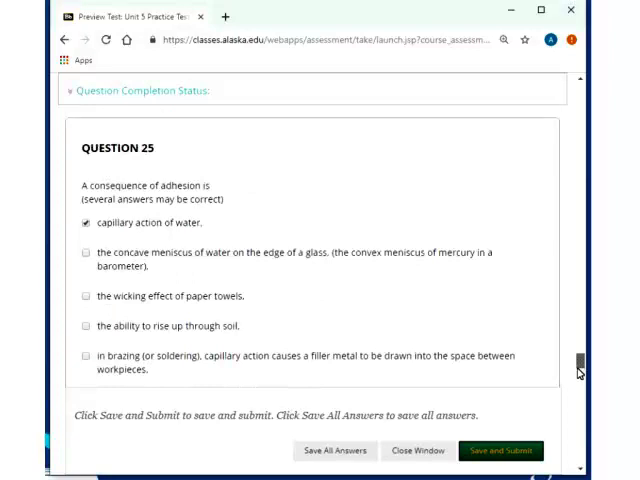
{"action": "scroll", "scroll_direction": "down", "scroll_amount": 3}
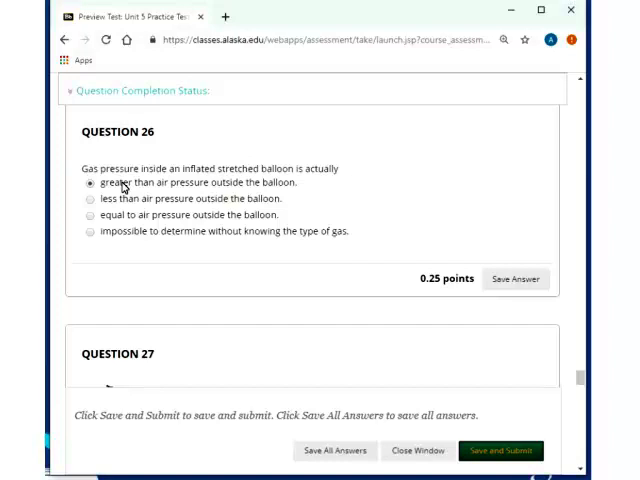
{"action": "mouse_move", "coordinate": [419, 334]}
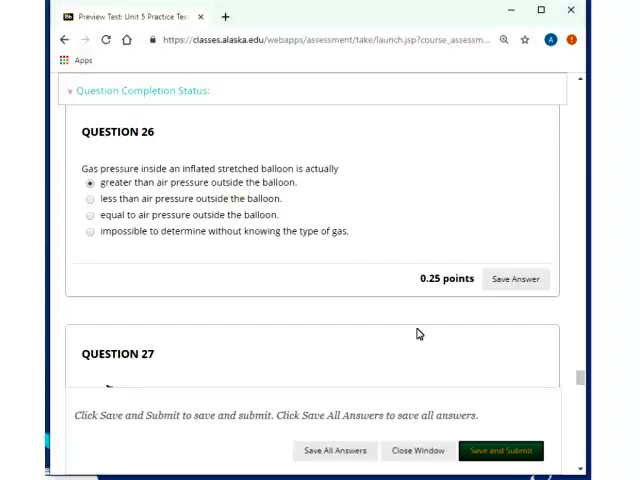
{"action": "mouse_move", "coordinate": [583, 377]}
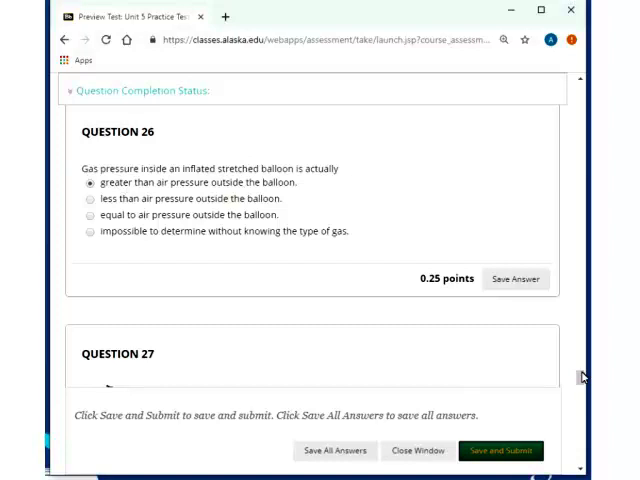
Show Question 27's glass diagram, answered 'more than atmospheric pressure'.
{"action": "scroll", "scroll_direction": "down", "scroll_amount": 3}
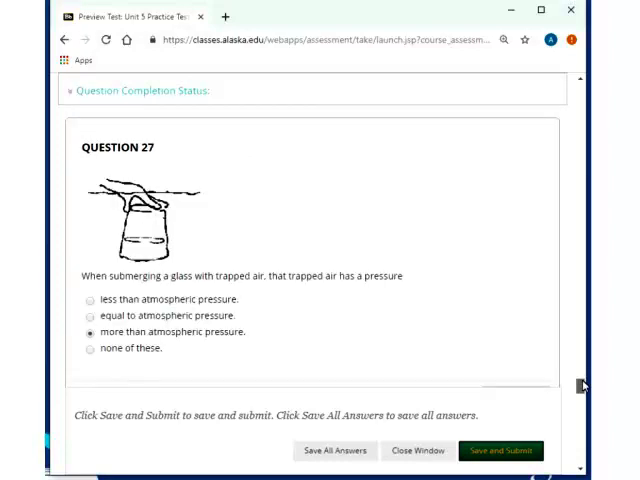
{"action": "mouse_move", "coordinate": [343, 267]}
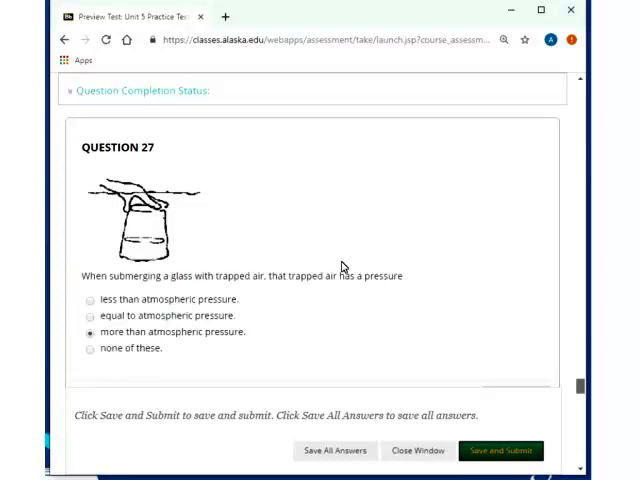
{"action": "mouse_move", "coordinate": [83, 177]}
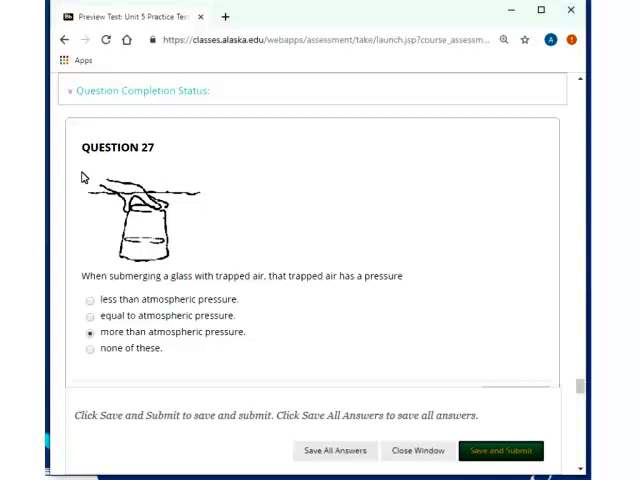
{"action": "mouse_move", "coordinate": [138, 172]}
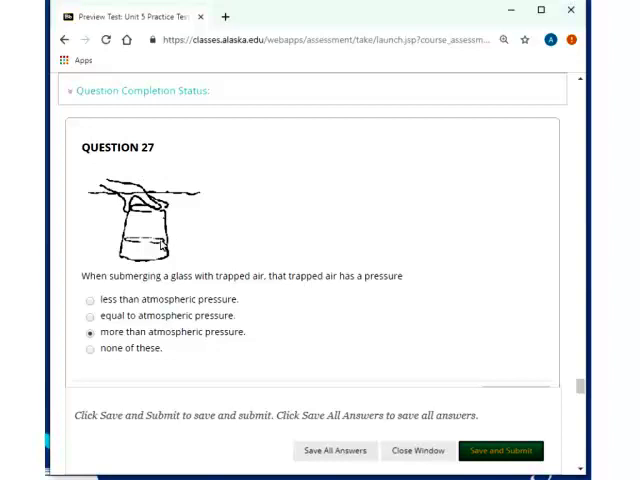
{"action": "mouse_move", "coordinate": [180, 247]}
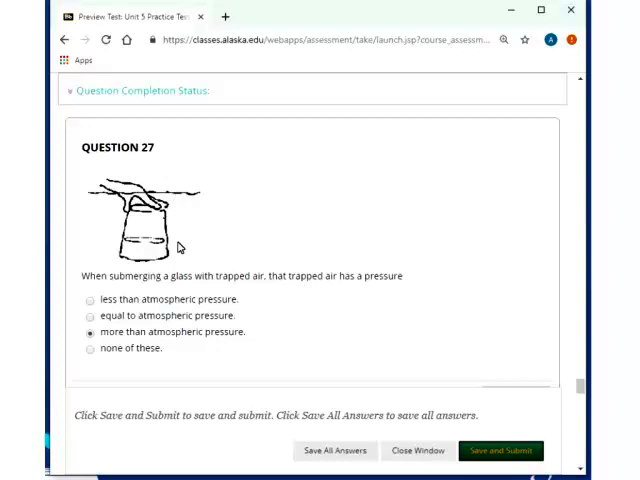
{"action": "mouse_move", "coordinate": [574, 371]}
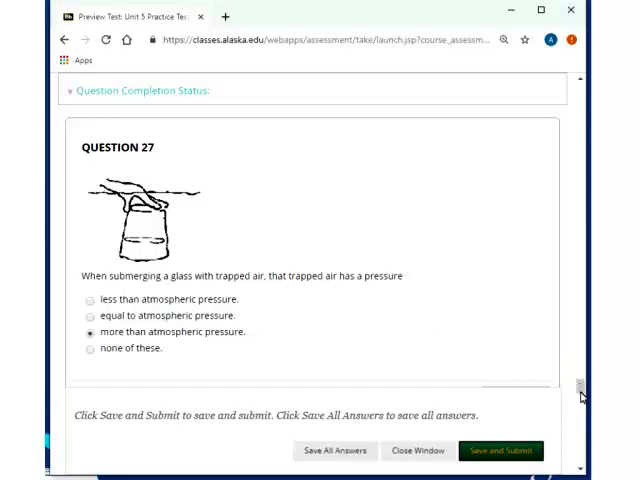
Scroll to Question 28, where the Ping-Pong balls answer is 'toward each other.'.
{"action": "scroll", "scroll_direction": "down", "scroll_amount": 3}
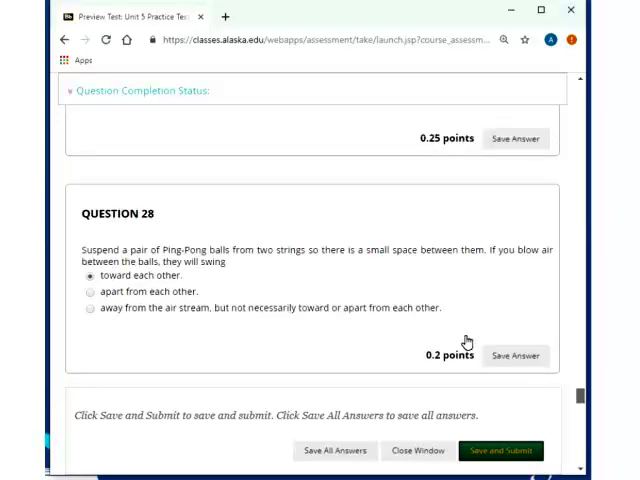
{"action": "mouse_move", "coordinate": [378, 277]}
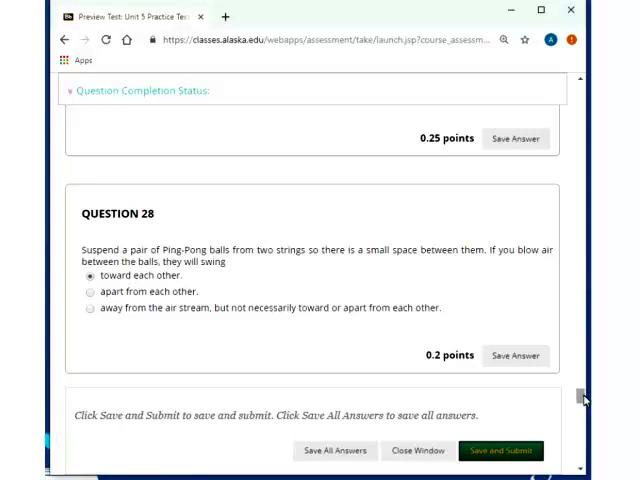
{"action": "scroll", "scroll_direction": "down", "scroll_amount": 3}
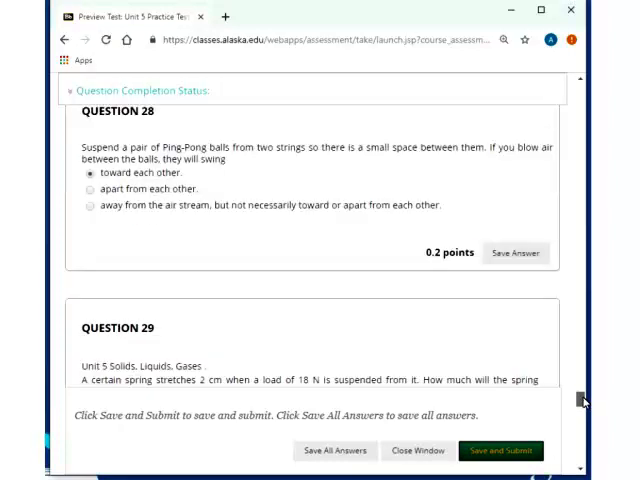
{"action": "scroll", "scroll_direction": "down", "scroll_amount": 3}
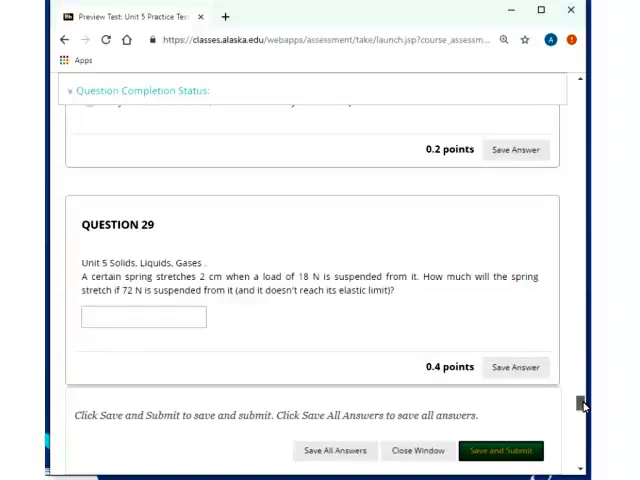
{"action": "mouse_move", "coordinate": [225, 236]}
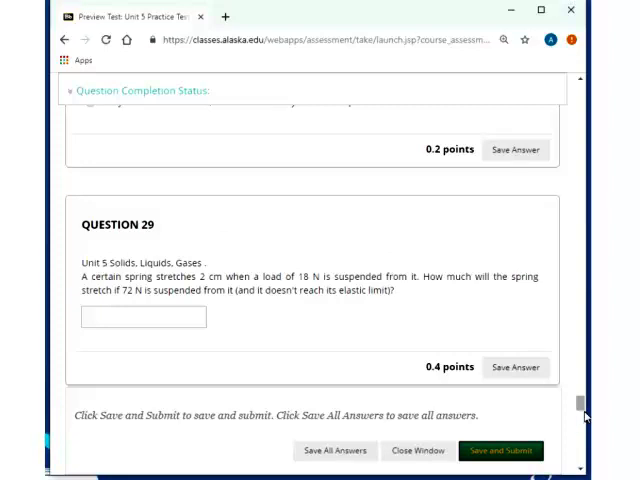
{"action": "scroll", "scroll_direction": "up", "scroll_amount": 3}
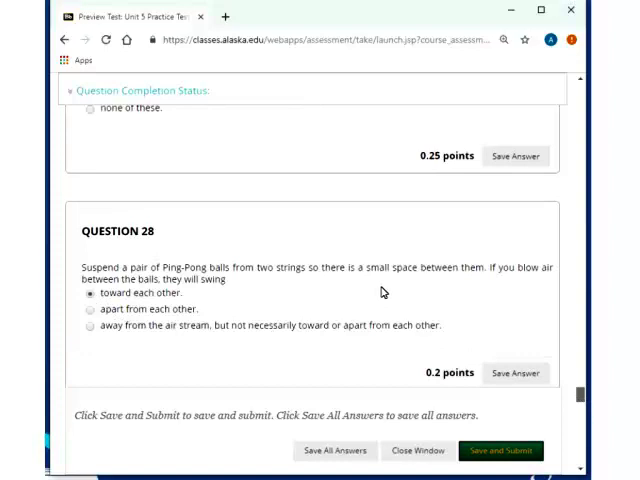
{"action": "mouse_move", "coordinate": [186, 182]}
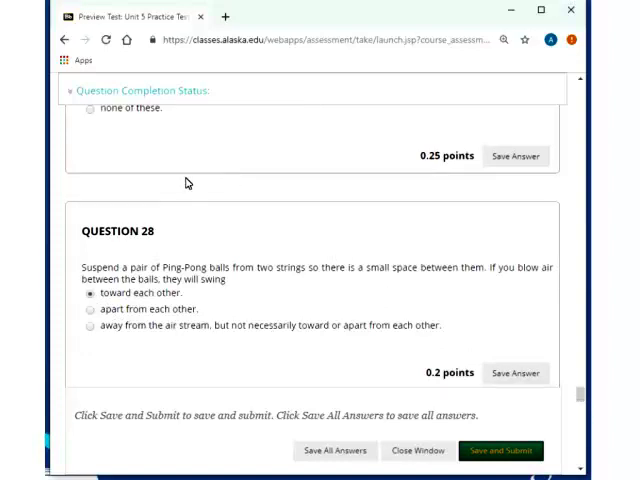